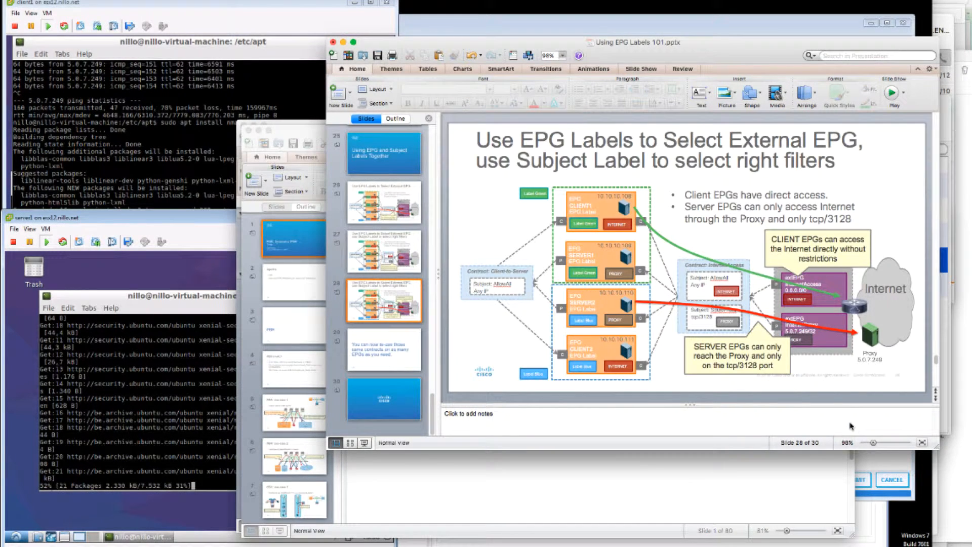
{"action": "mouse_move", "coordinate": [821, 389]}
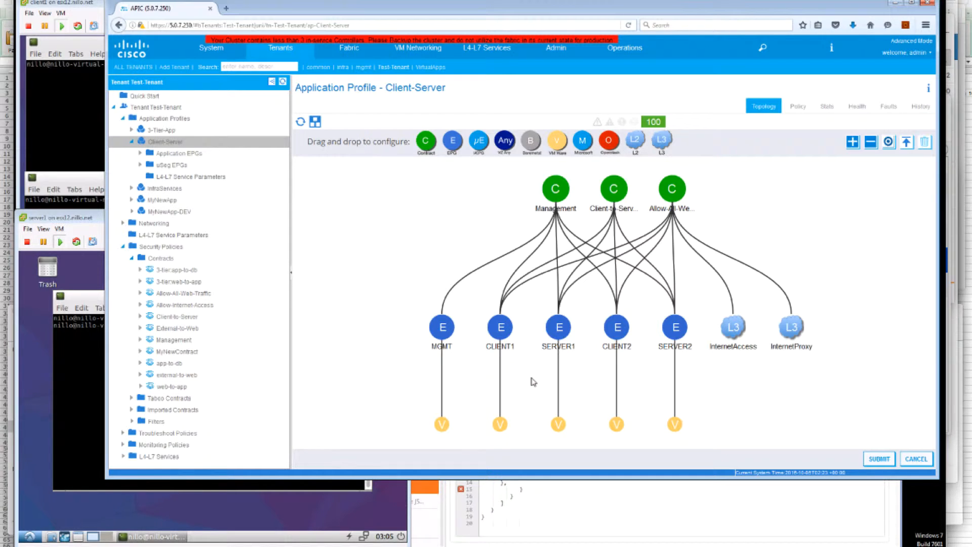
{"action": "mouse_move", "coordinate": [556, 333]}
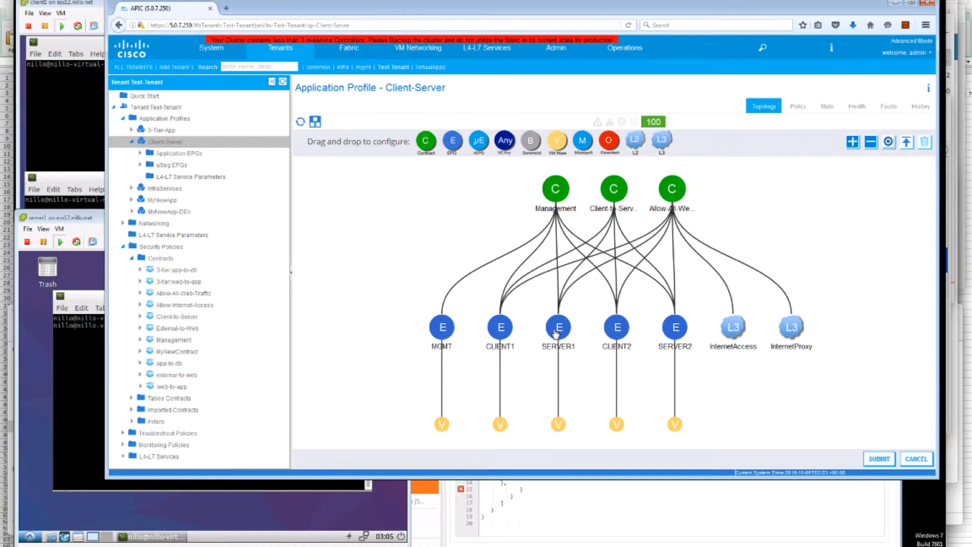
{"action": "mouse_move", "coordinate": [512, 371]}
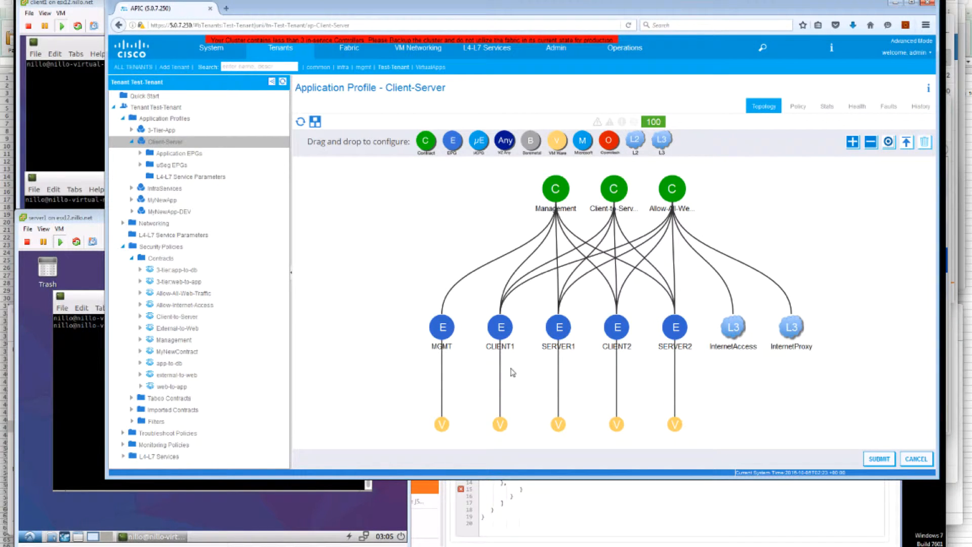
{"action": "mouse_move", "coordinate": [499, 335]}
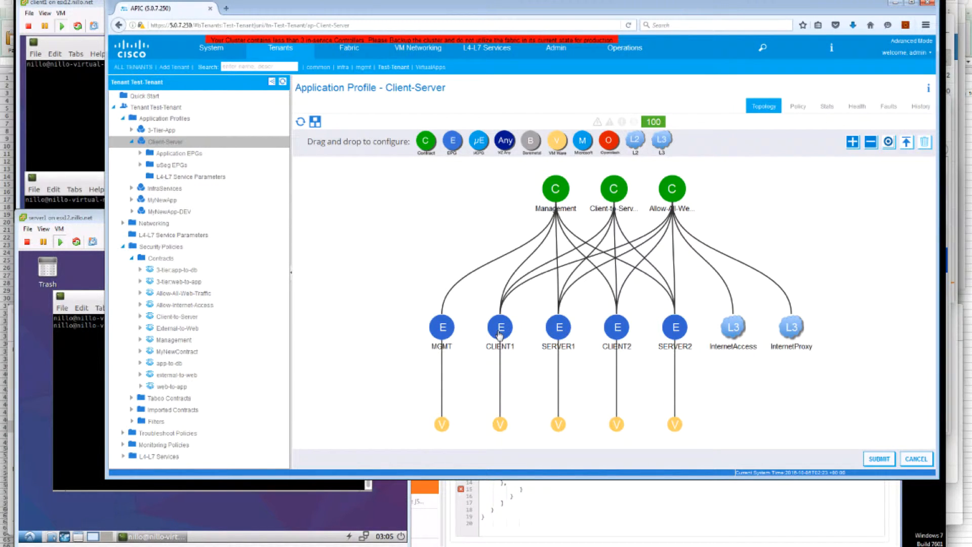
{"action": "mouse_move", "coordinate": [638, 366]}
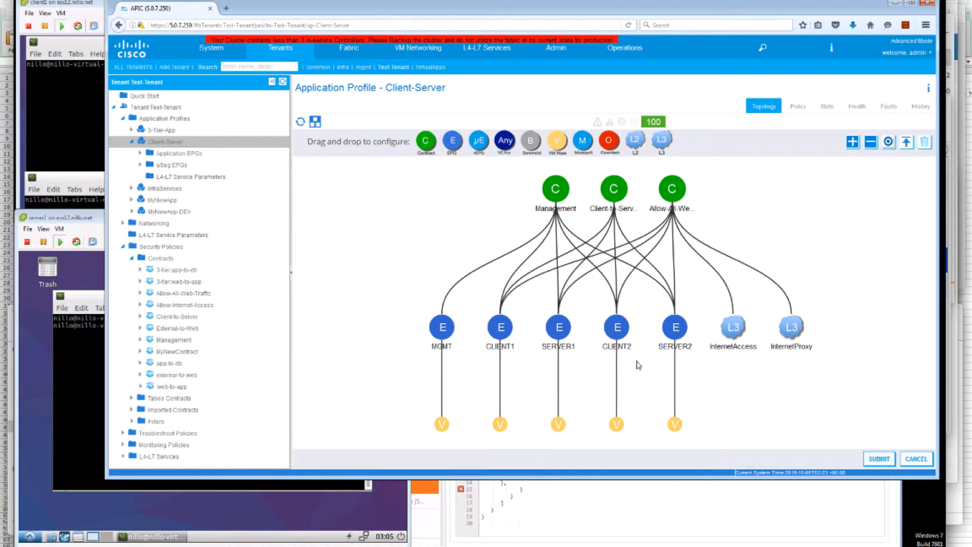
{"action": "mouse_move", "coordinate": [598, 325]}
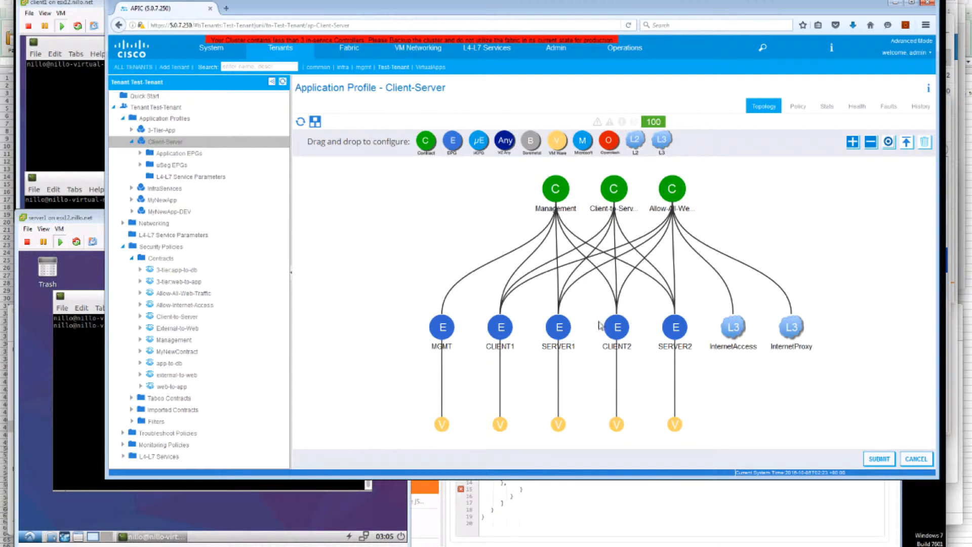
{"action": "mouse_move", "coordinate": [642, 328]}
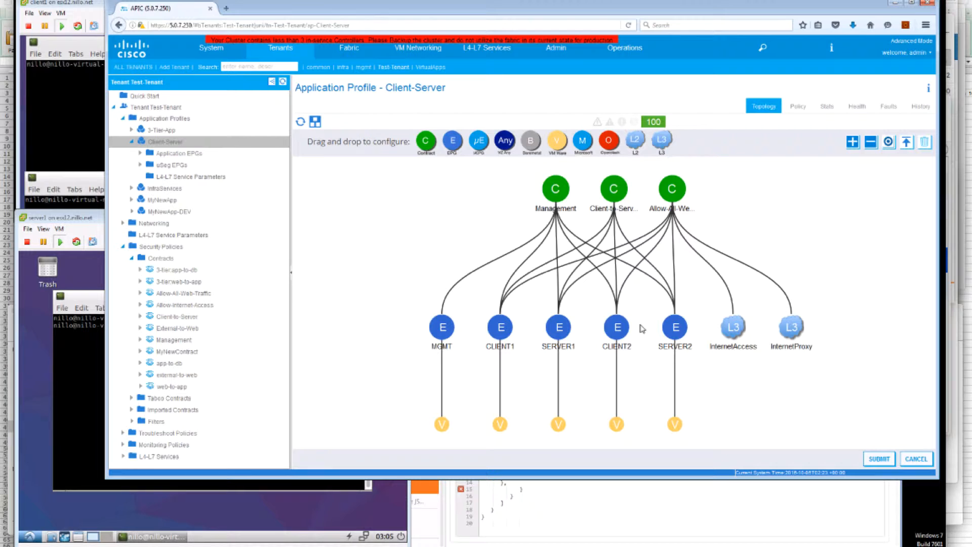
{"action": "mouse_move", "coordinate": [613, 188]}
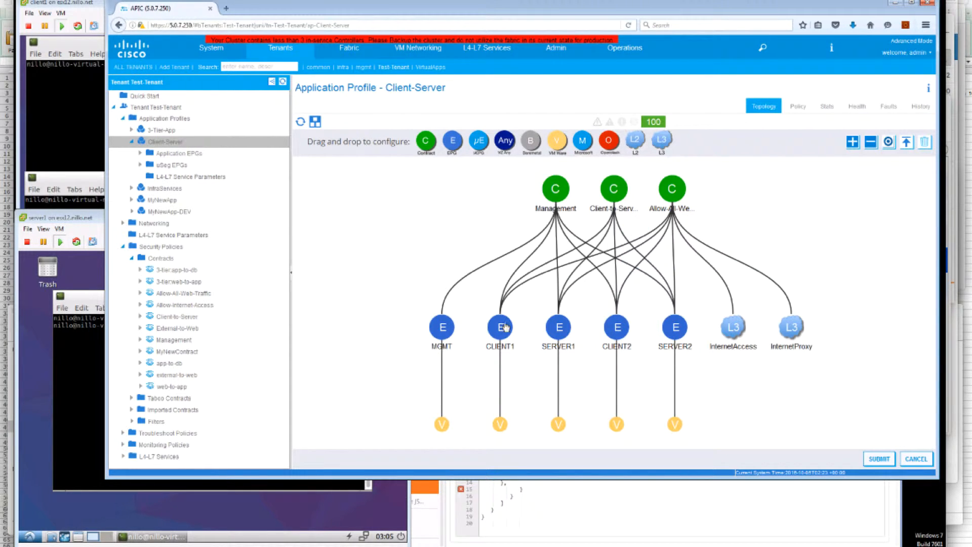
{"action": "mouse_move", "coordinate": [559, 327]}
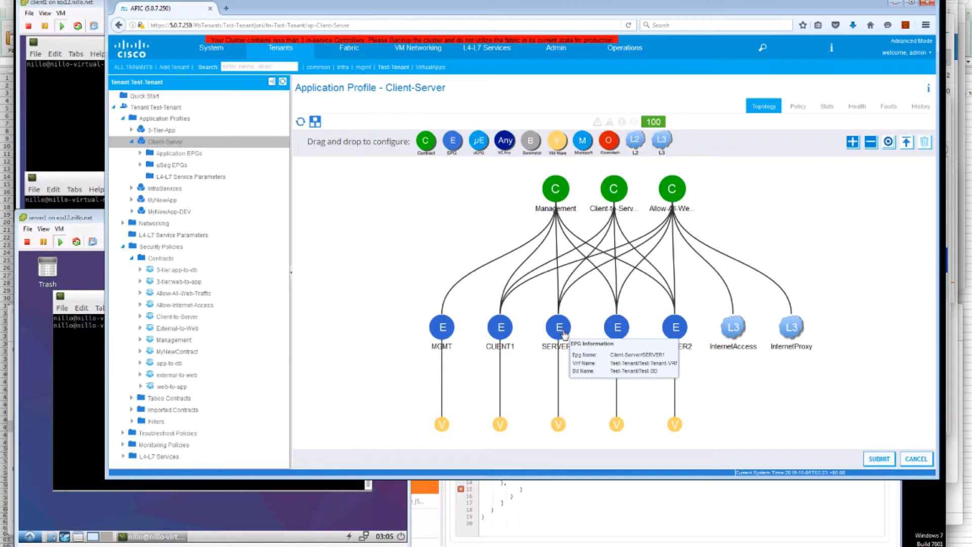
{"action": "mouse_move", "coordinate": [631, 419]}
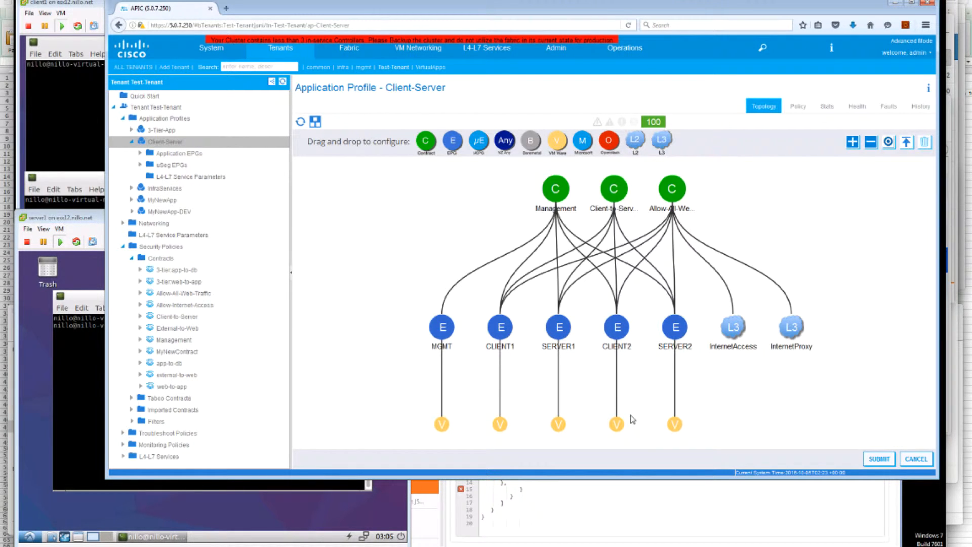
{"action": "mouse_move", "coordinate": [438, 338]}
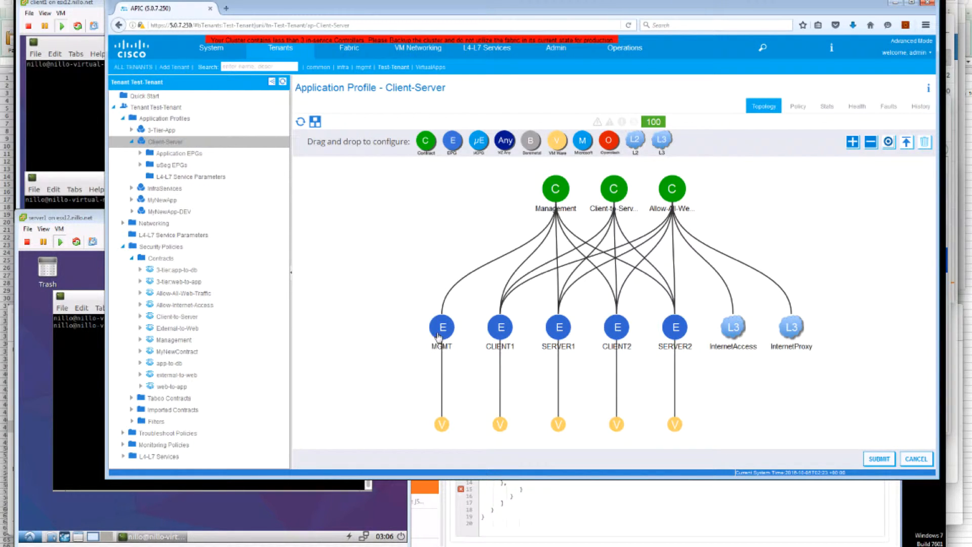
{"action": "mouse_move", "coordinate": [555, 188]}
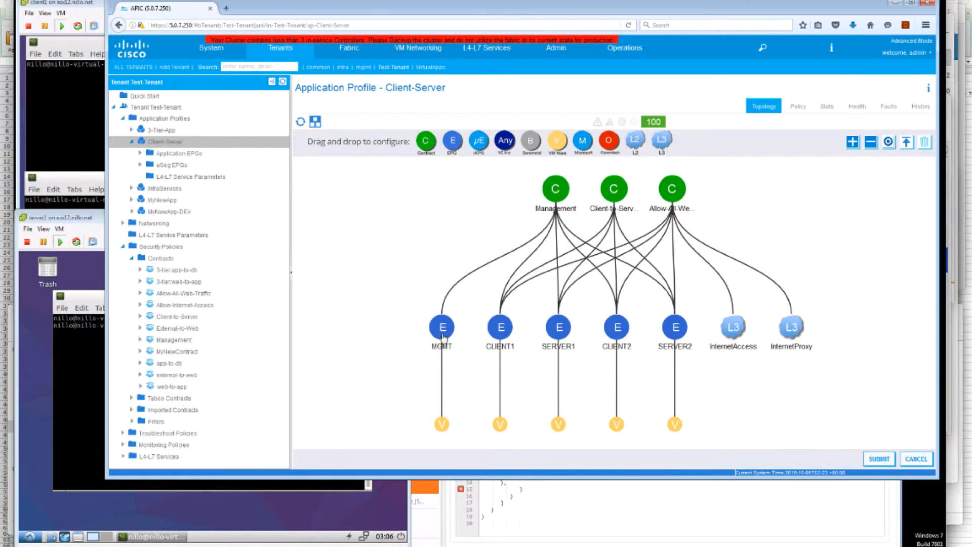
{"action": "mouse_move", "coordinate": [499, 327]}
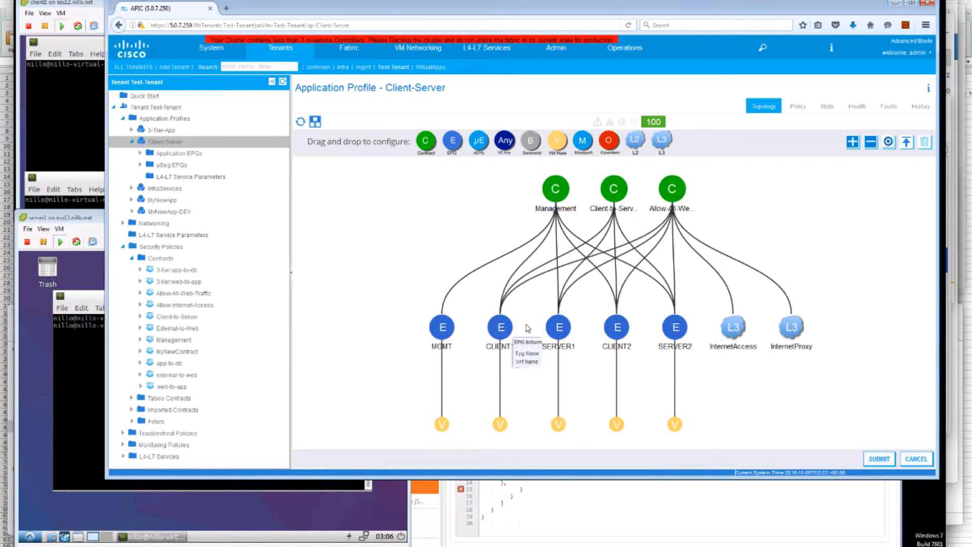
{"action": "mouse_move", "coordinate": [704, 323]}
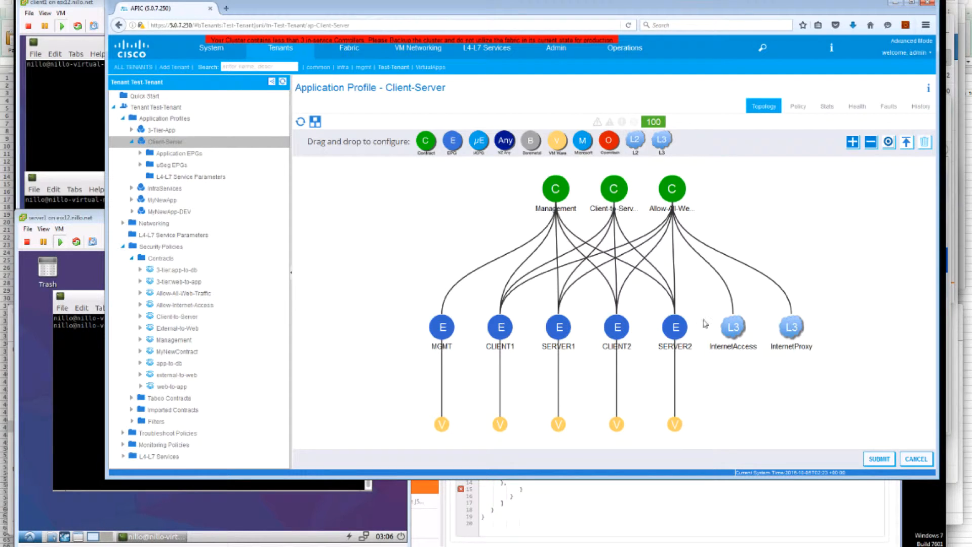
{"action": "mouse_move", "coordinate": [555, 188]}
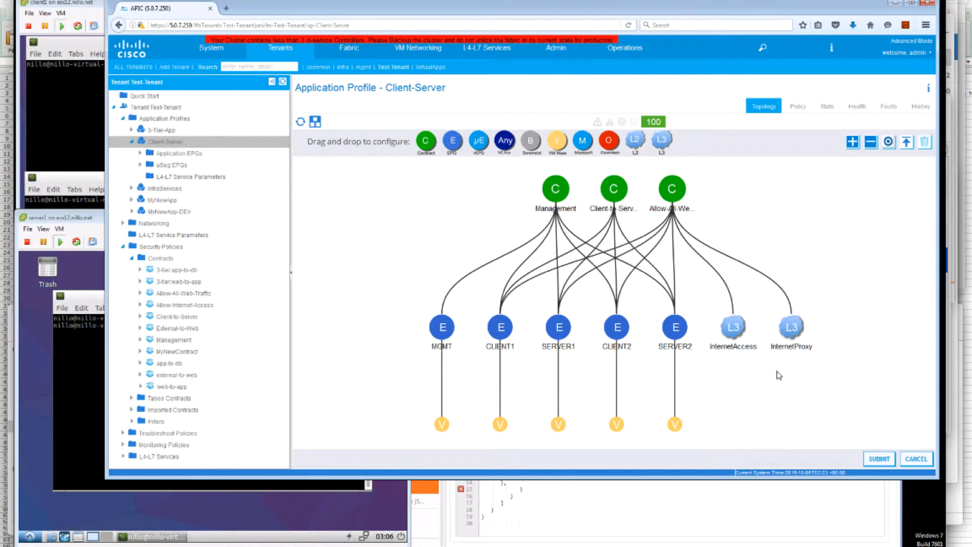
{"action": "mouse_move", "coordinate": [510, 341]}
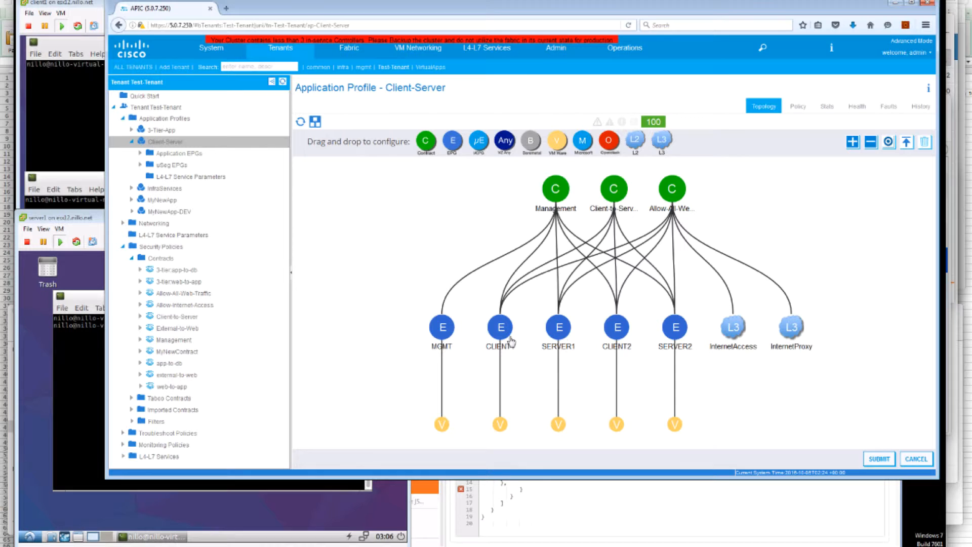
{"action": "mouse_move", "coordinate": [764, 346]}
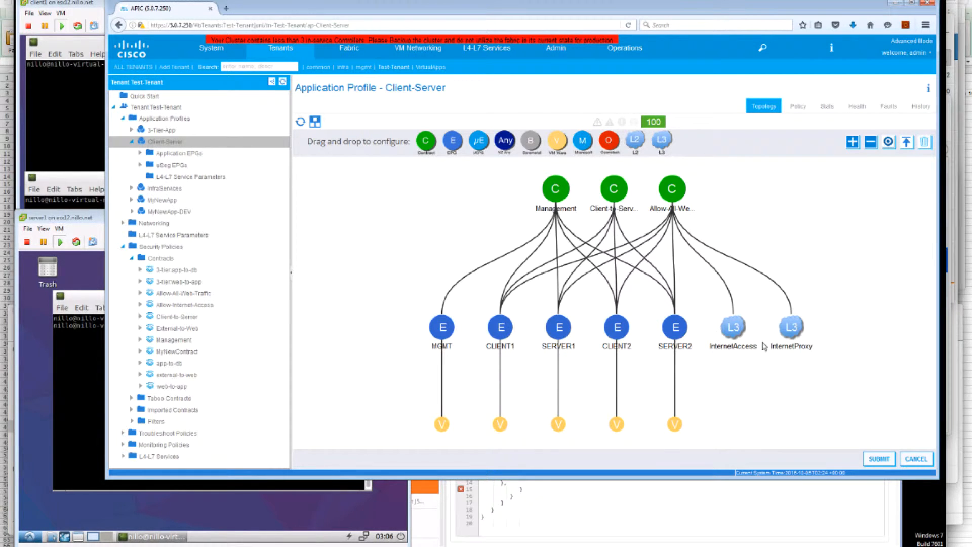
{"action": "mouse_move", "coordinate": [783, 335]}
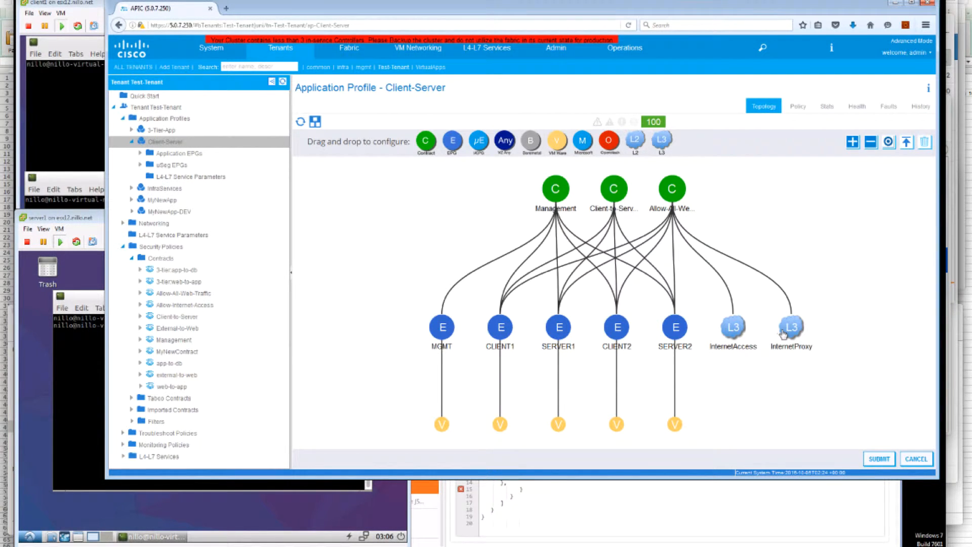
Expand Networking > External Routed Networks > OSPF_L3Out_CSR04 > Networks to list InternetAccess, InternetProxy and TestDesktop.
{"action": "left_click", "coordinate": [180, 328]}
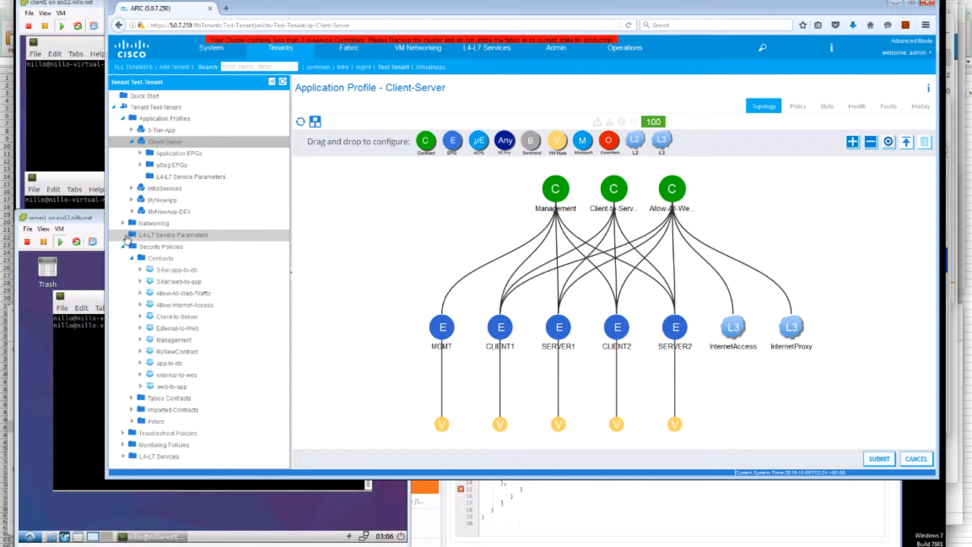
{"action": "left_click", "coordinate": [124, 223]}
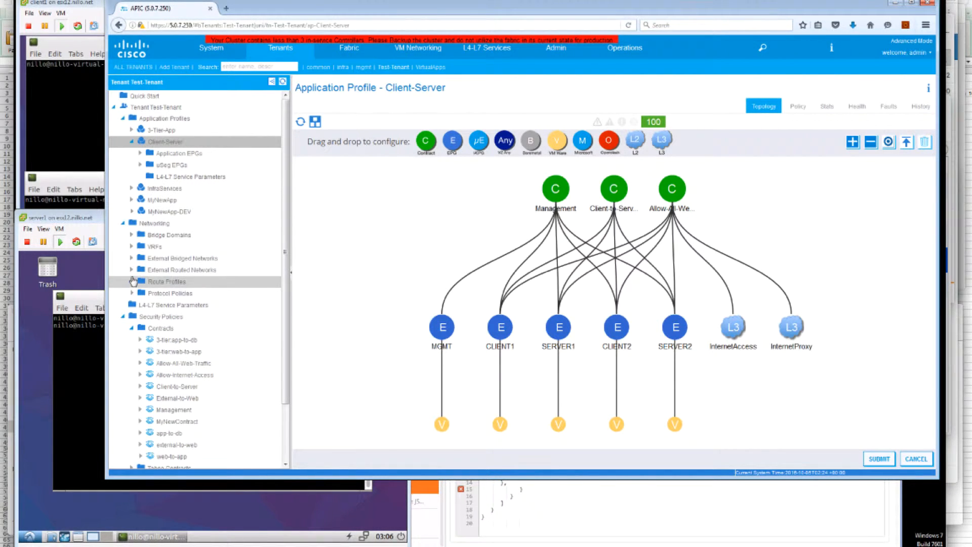
{"action": "left_click", "coordinate": [132, 269]}
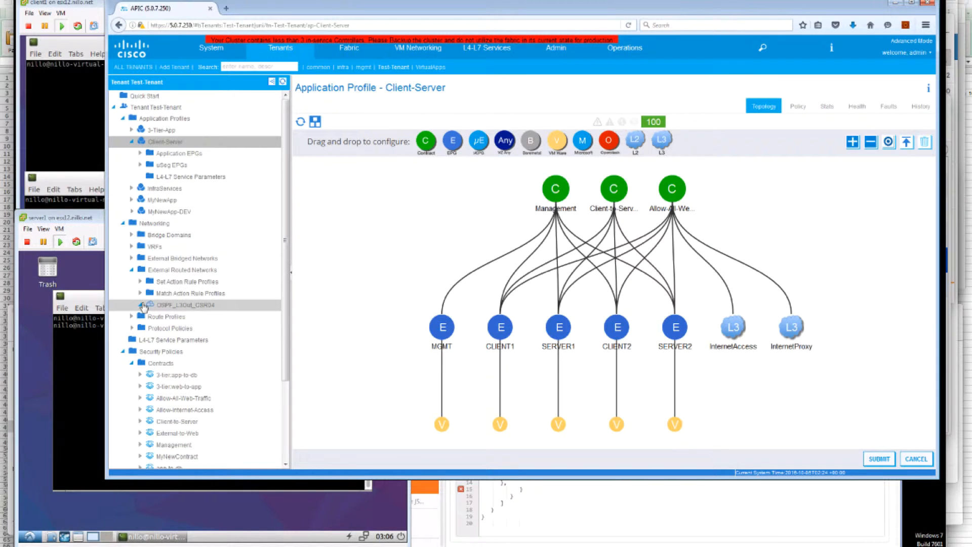
{"action": "left_click", "coordinate": [141, 304]}
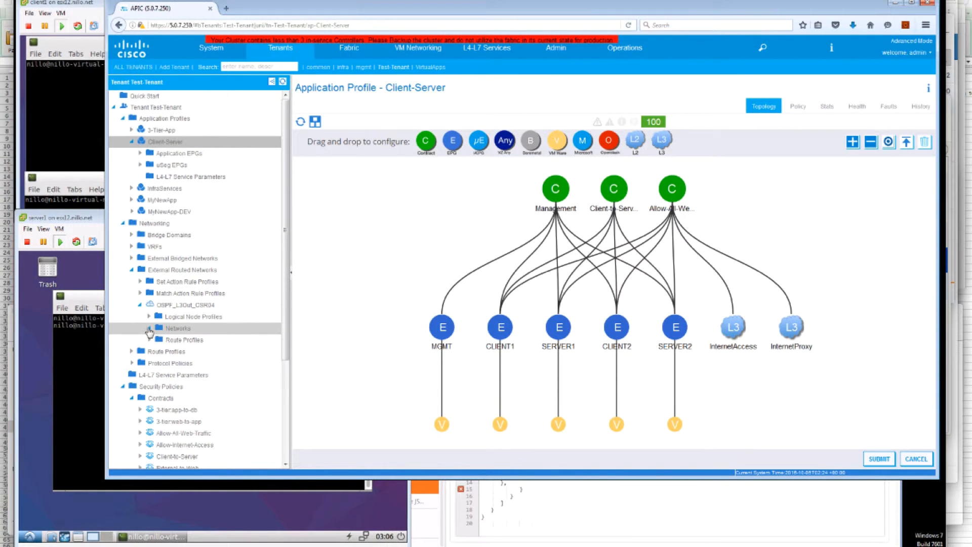
{"action": "left_click", "coordinate": [178, 328]}
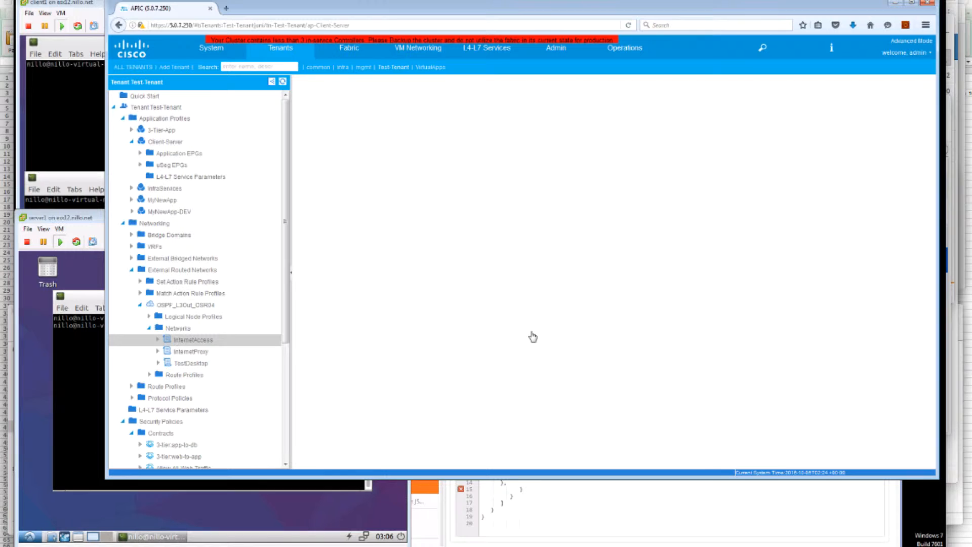
Select InternetProxy (subnet 5.0.7.249/32) and show it providing the Allow-All-Web-Traffic contract.
{"action": "left_click", "coordinate": [193, 339]}
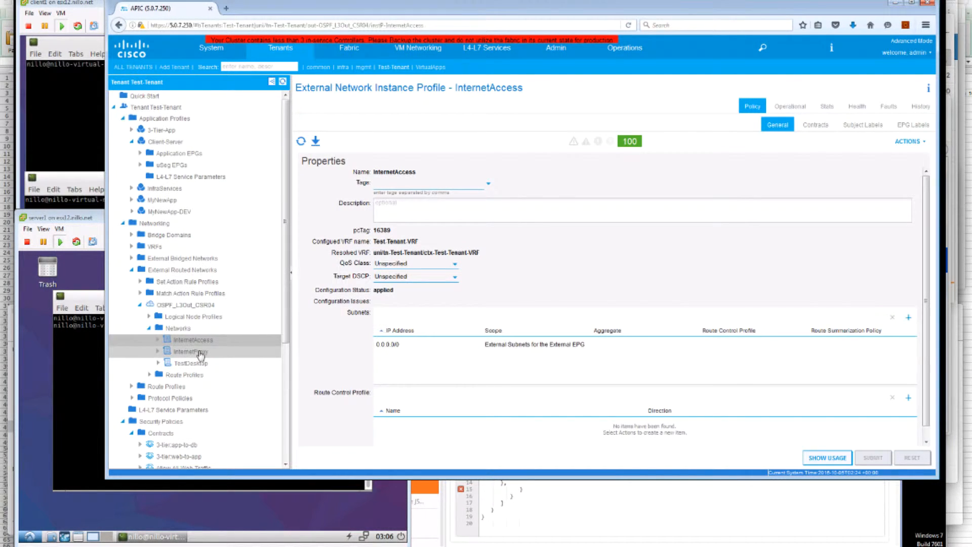
{"action": "left_click", "coordinate": [191, 351]}
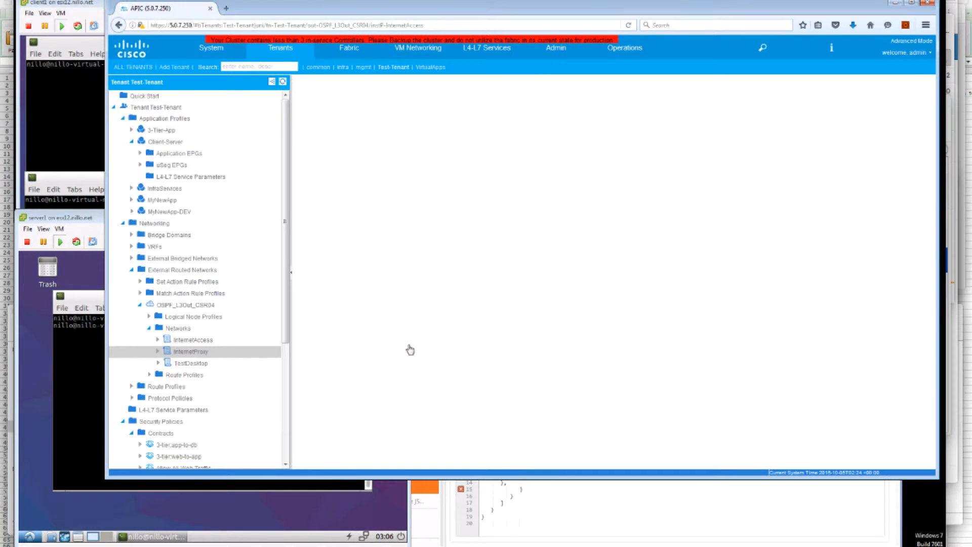
{"action": "left_click", "coordinate": [191, 352]}
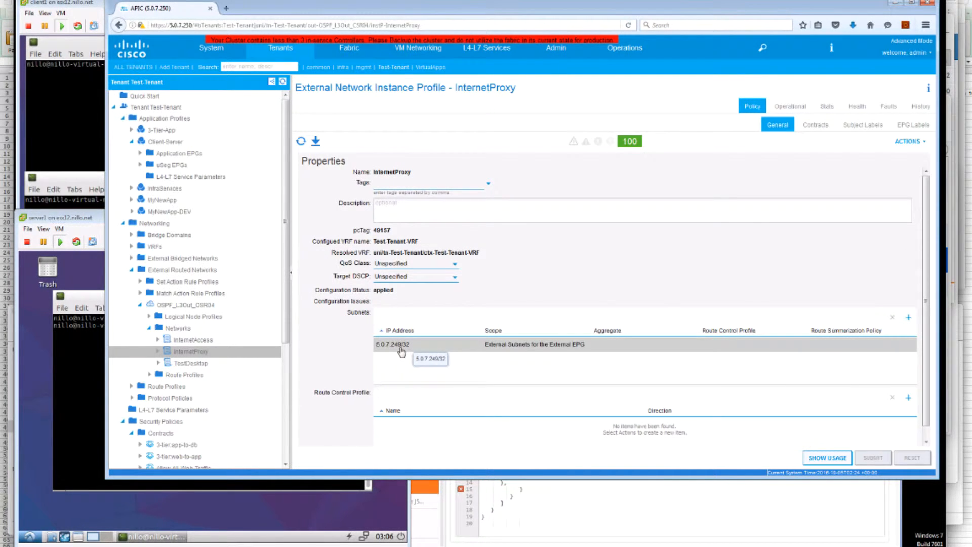
{"action": "mouse_move", "coordinate": [487, 354]}
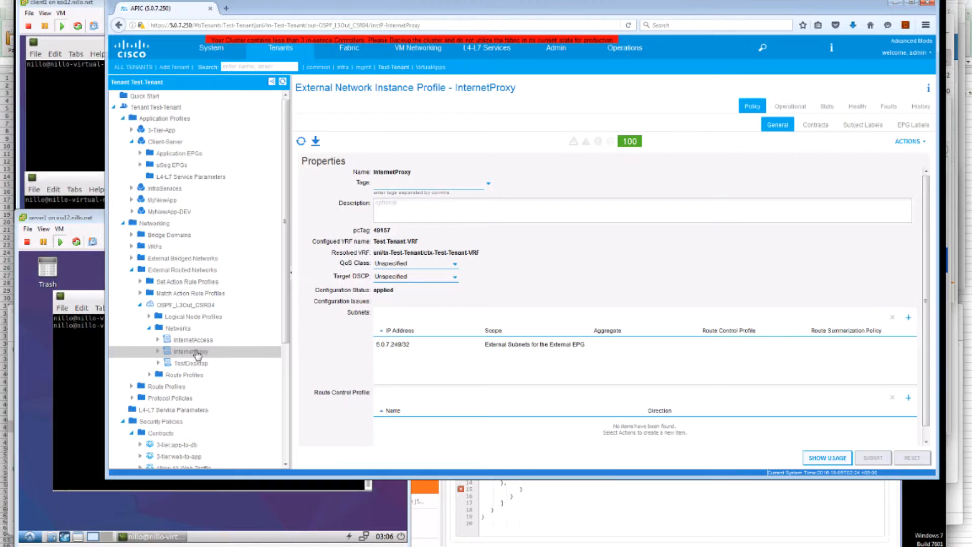
{"action": "left_click", "coordinate": [815, 125]}
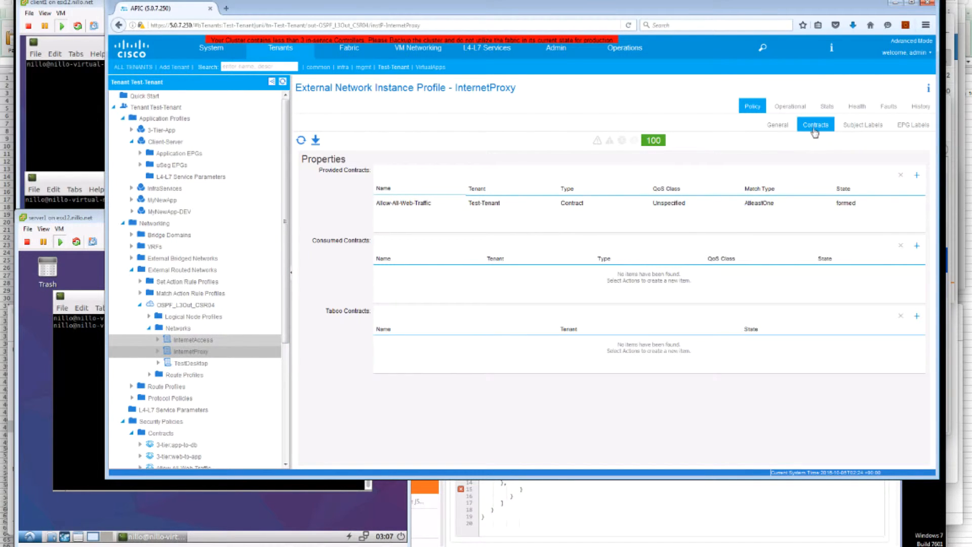
Show the contracts the InternetAccess external network provides and consumes.
{"action": "left_click", "coordinate": [192, 339]}
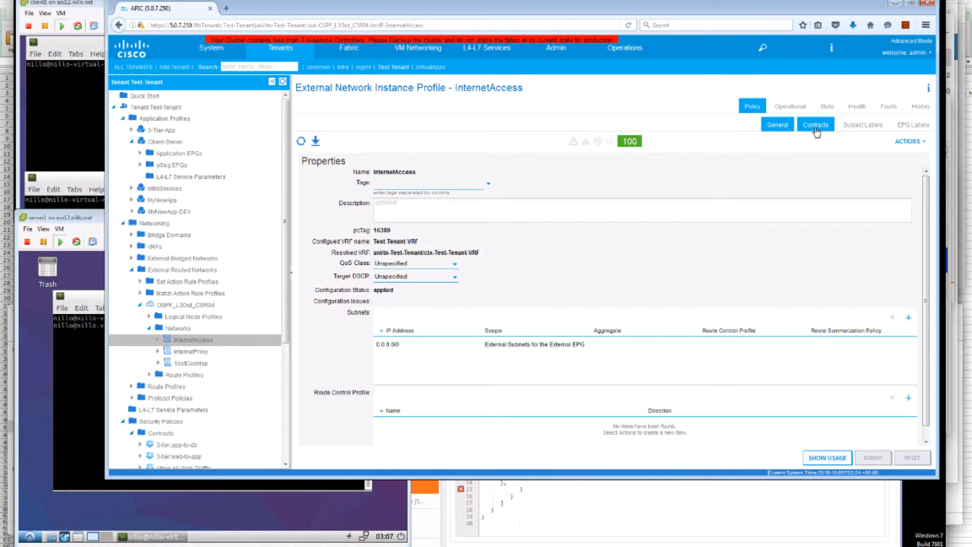
{"action": "left_click", "coordinate": [813, 124]}
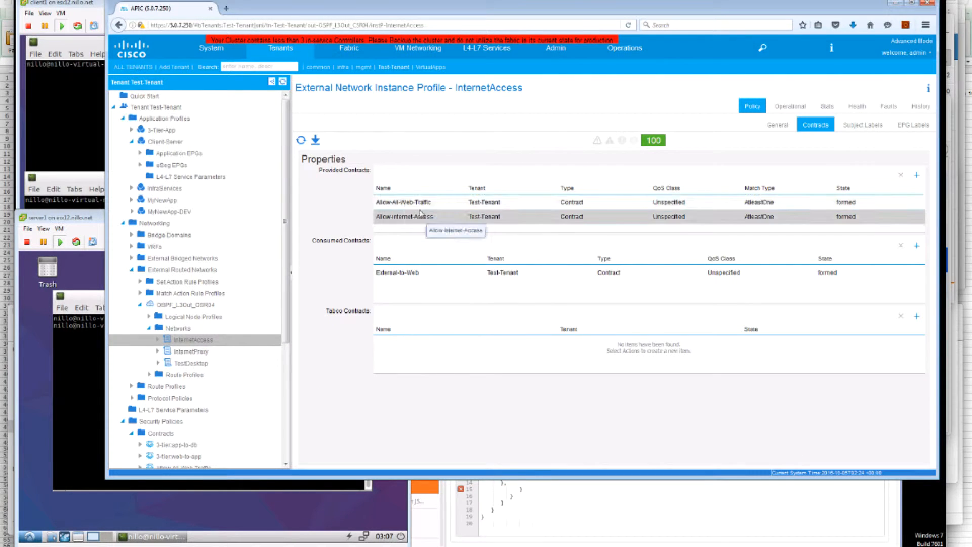
{"action": "mouse_move", "coordinate": [416, 223]}
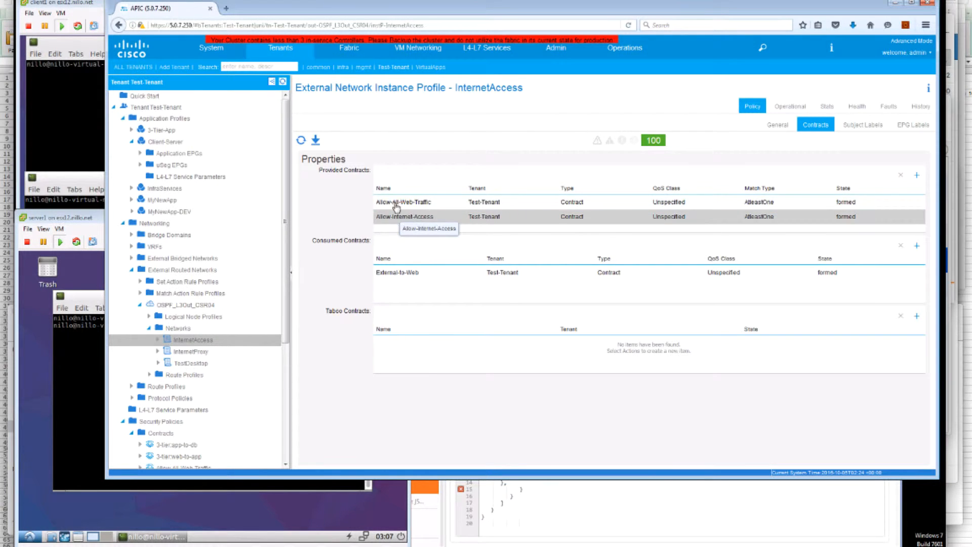
{"action": "mouse_move", "coordinate": [406, 201]}
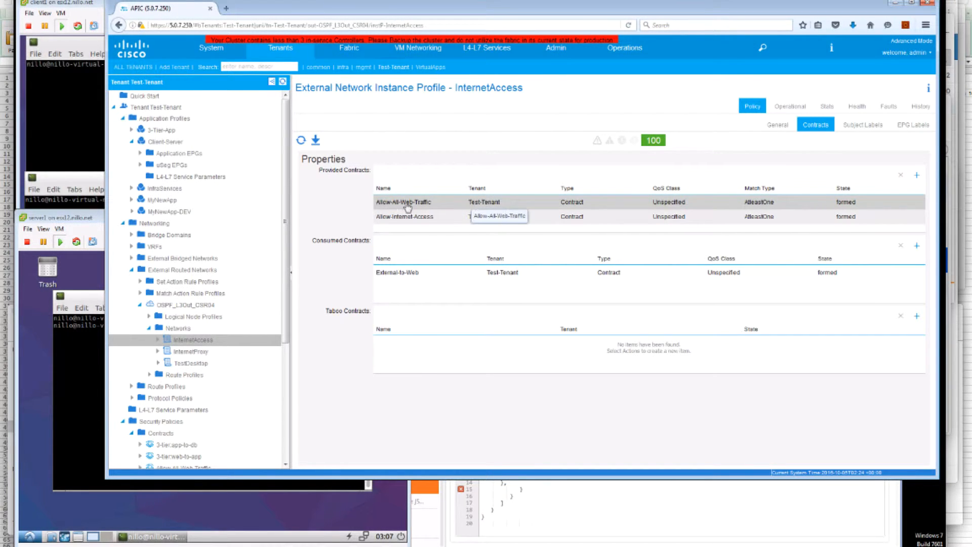
{"action": "mouse_move", "coordinate": [473, 205]}
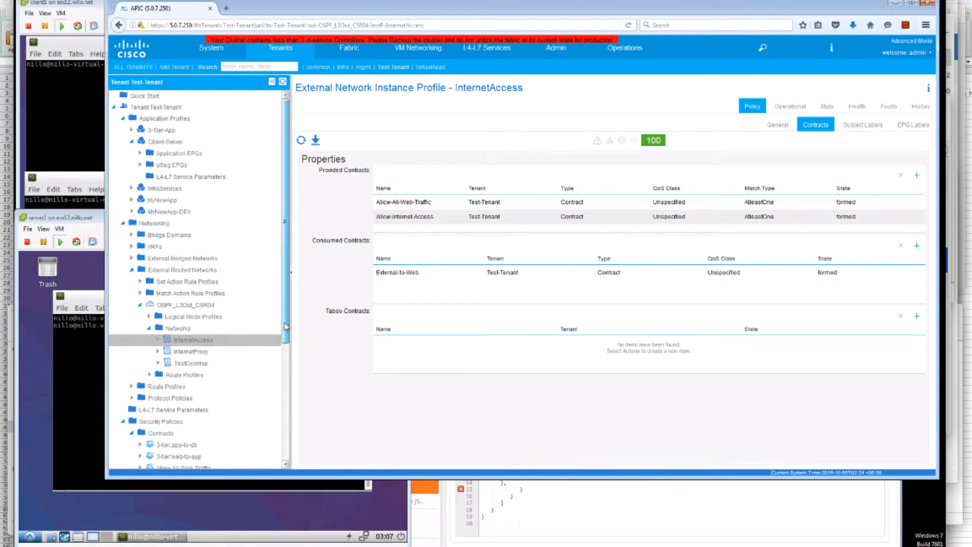
Under Security Policies > Contracts, show the Allow-All-Web-Traffic contract's Subject with the common default filter.
{"action": "scroll", "scroll_direction": "down", "scroll_amount": 3}
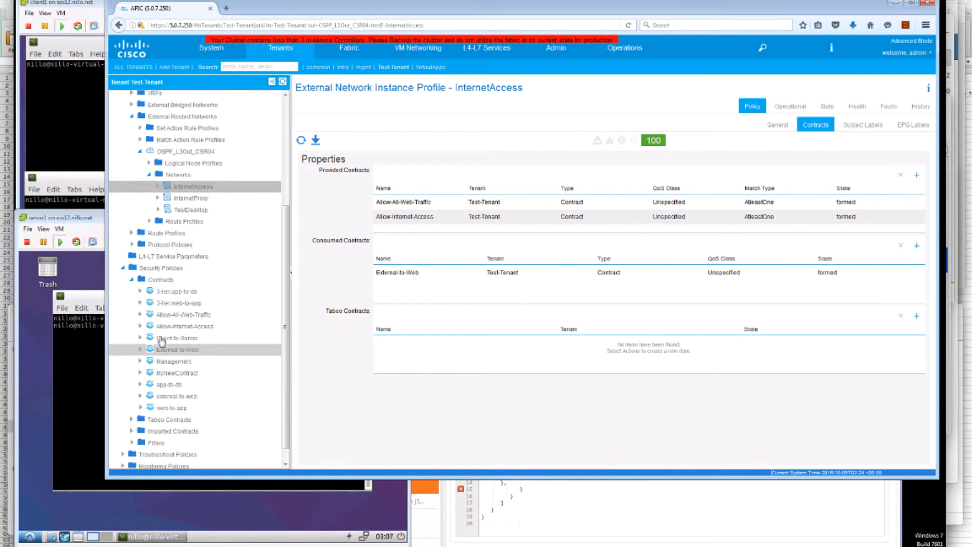
{"action": "left_click", "coordinate": [139, 314]}
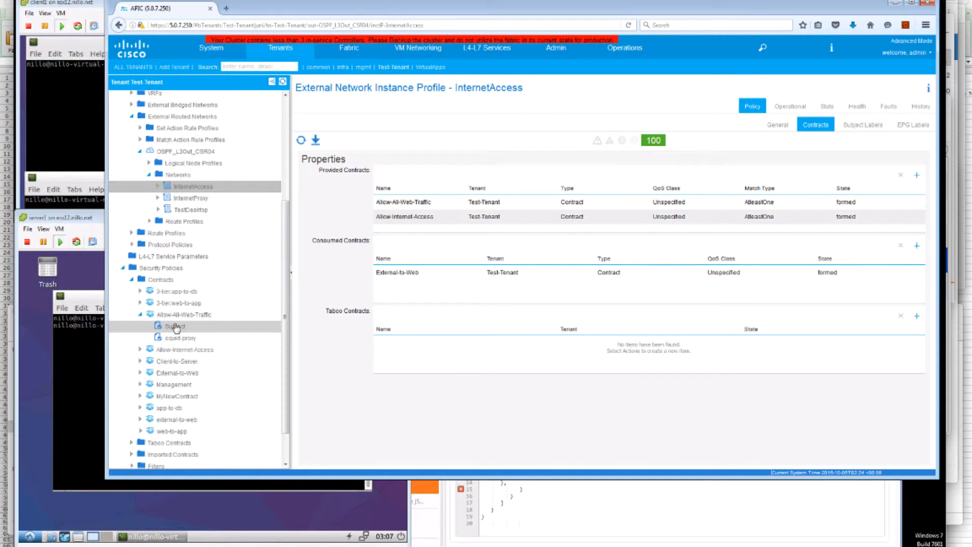
{"action": "left_click", "coordinate": [174, 327]}
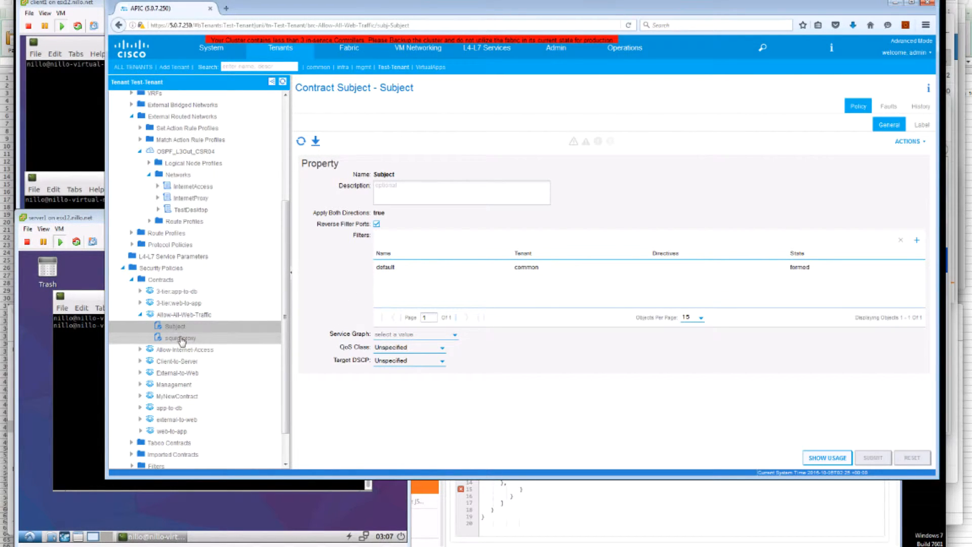
Show the squid-proxy subject's Filters table with squid3-proxy and icmp-traffic entries.
{"action": "left_click", "coordinate": [179, 338]}
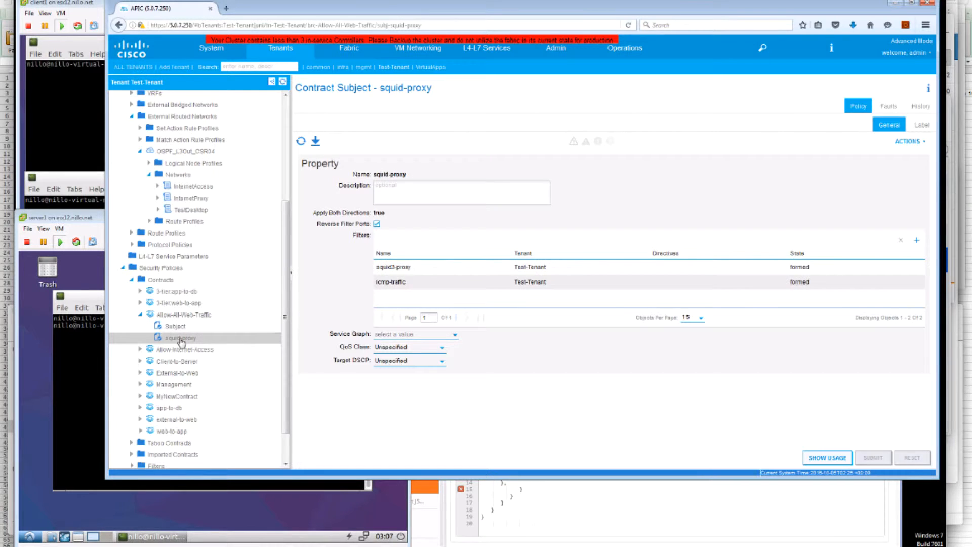
{"action": "left_click", "coordinate": [393, 267]}
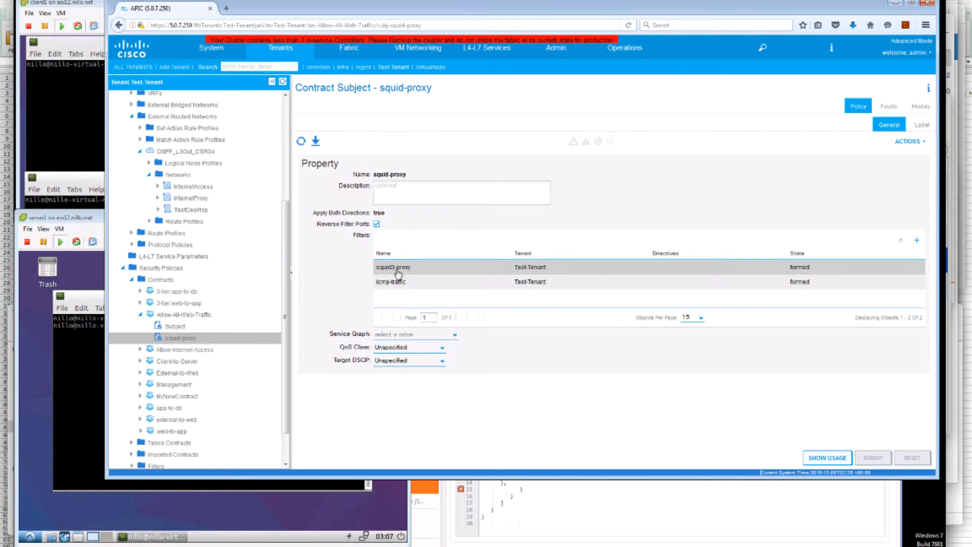
{"action": "mouse_move", "coordinate": [393, 272]}
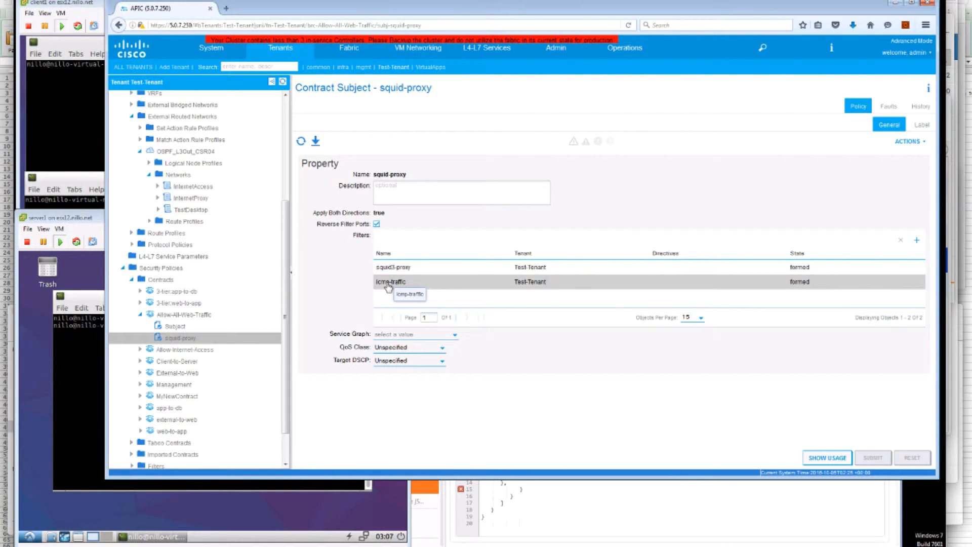
{"action": "mouse_move", "coordinate": [573, 288]}
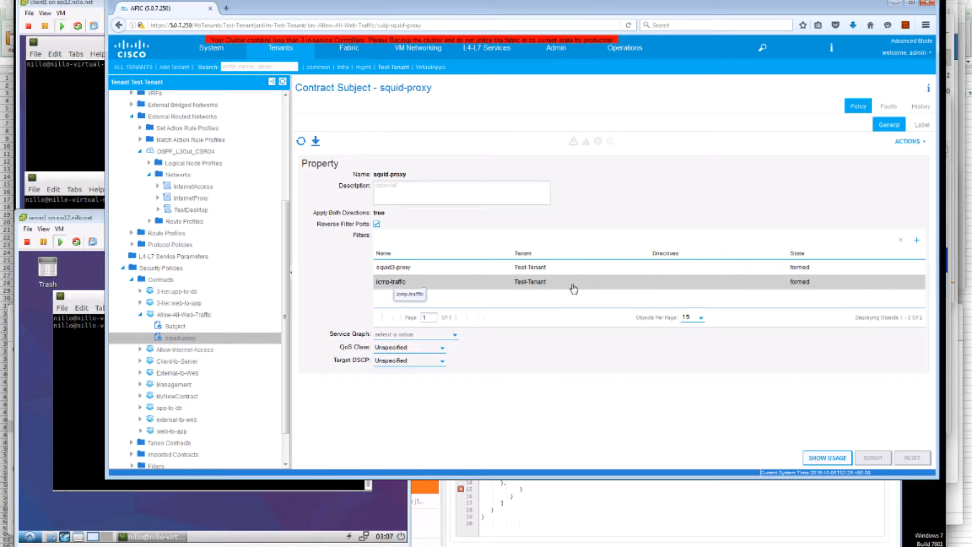
{"action": "mouse_move", "coordinate": [654, 289]}
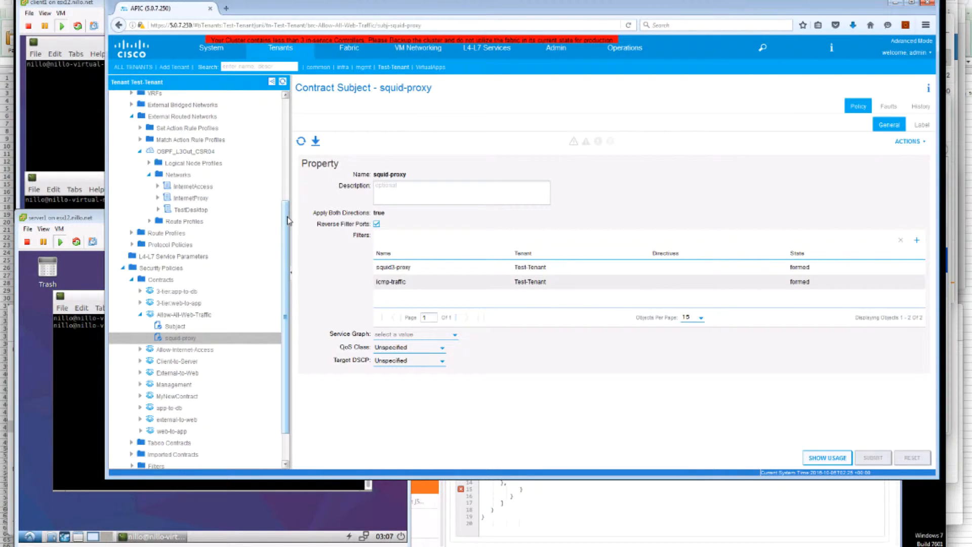
{"action": "scroll", "scroll_direction": "up", "scroll_amount": 3}
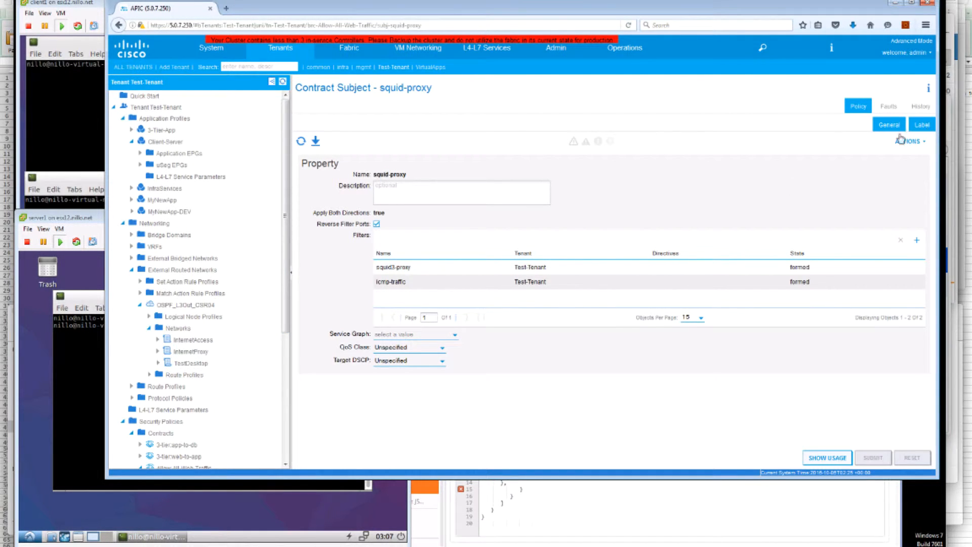
Show the squid-proxy subject's labels: PROXY consumed and provided, matching AtleastOne.
{"action": "left_click", "coordinate": [921, 124]}
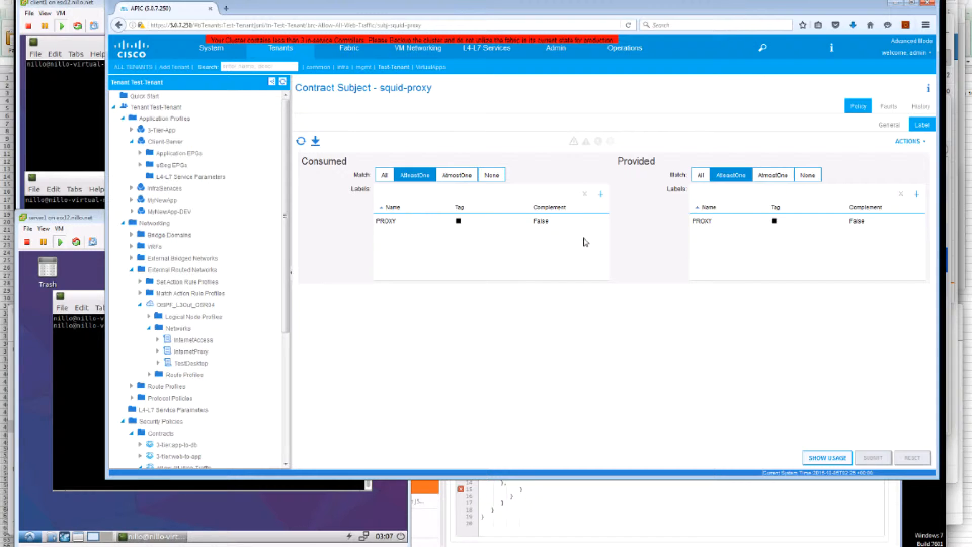
{"action": "mouse_move", "coordinate": [431, 102]}
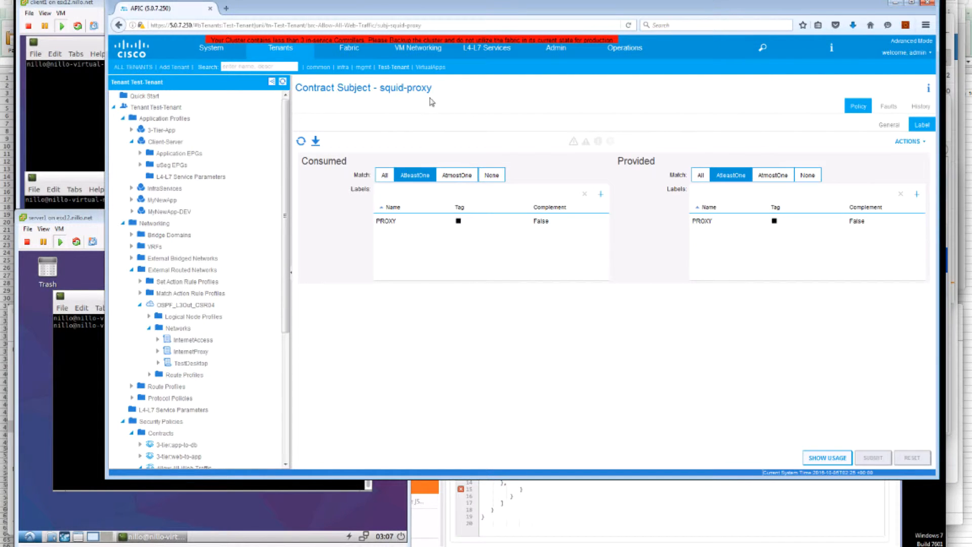
{"action": "mouse_move", "coordinate": [435, 97]}
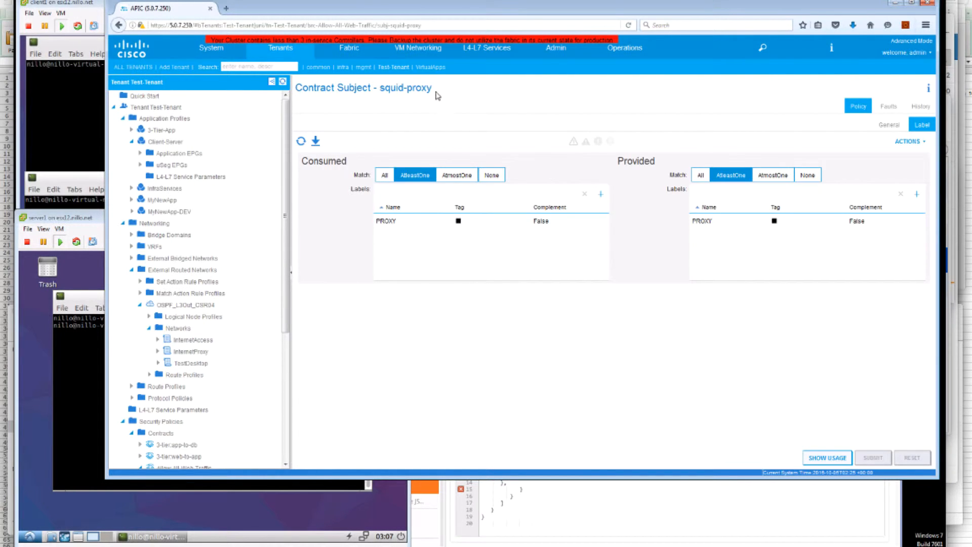
{"action": "mouse_move", "coordinate": [733, 221]}
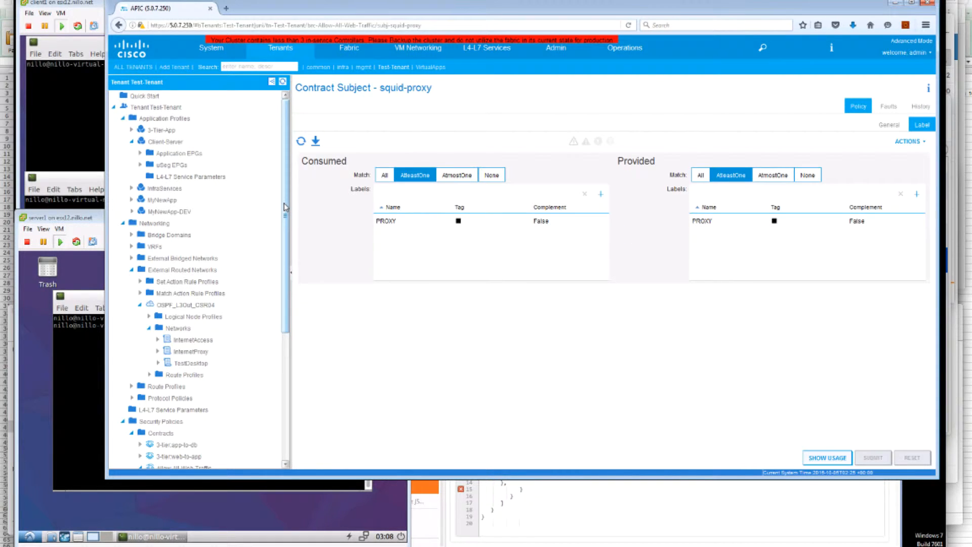
{"action": "left_click", "coordinate": [163, 142]}
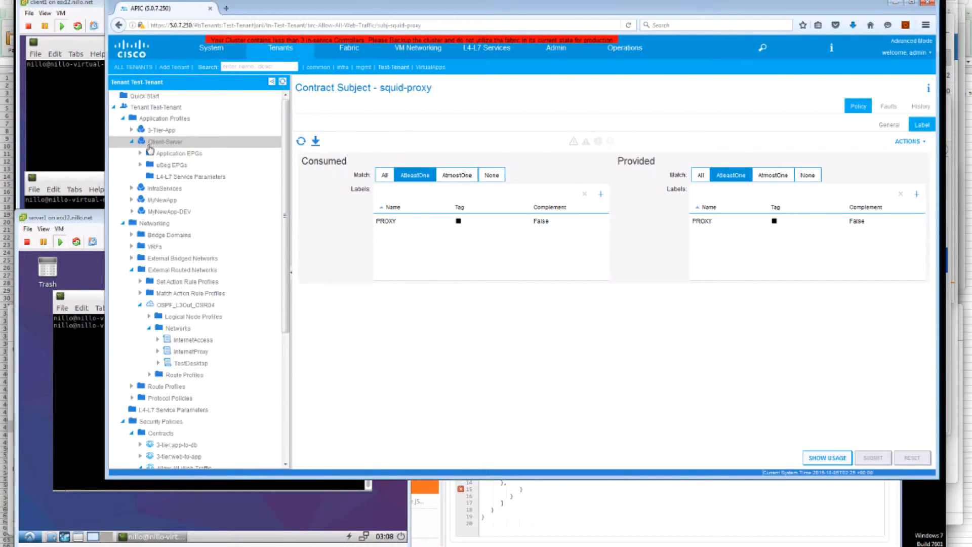
View the Client-Server topology's Allow-All-Web-Traffic links and expand the Client-Server profile node.
{"action": "left_click", "coordinate": [164, 142]}
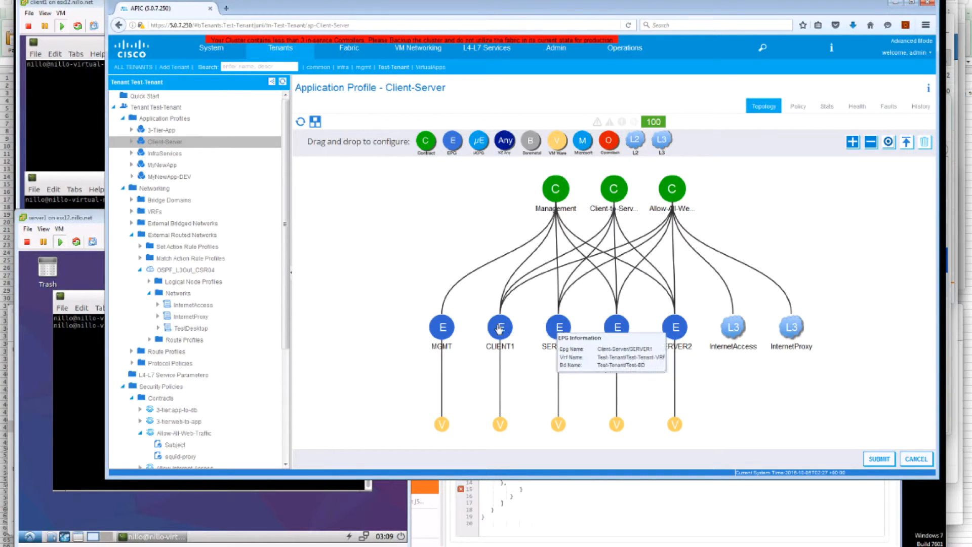
{"action": "mouse_move", "coordinate": [499, 327]}
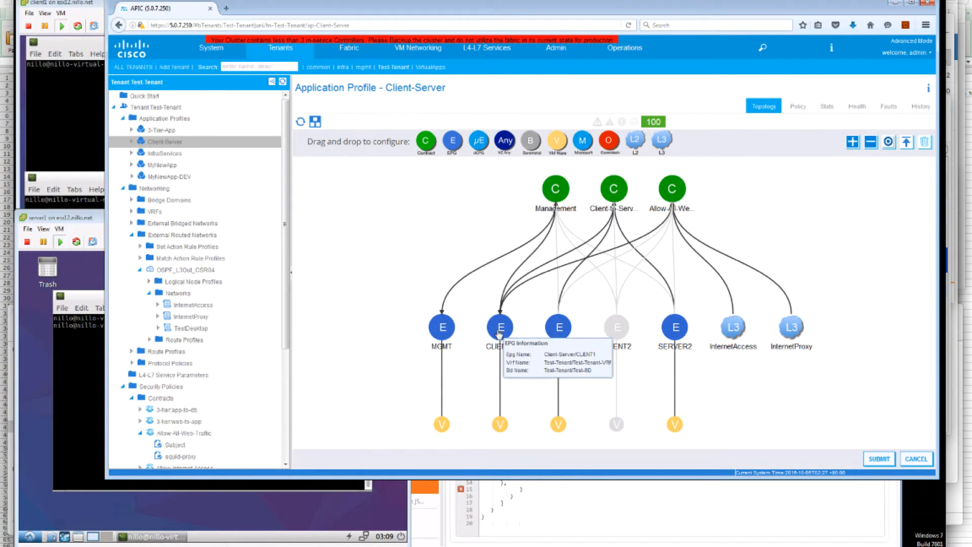
{"action": "mouse_move", "coordinate": [670, 188]}
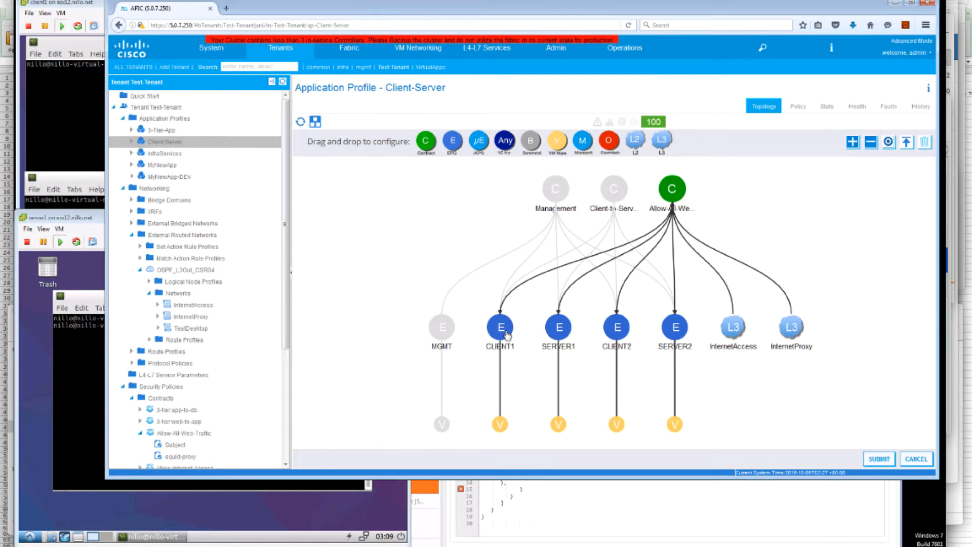
{"action": "mouse_move", "coordinate": [731, 339]}
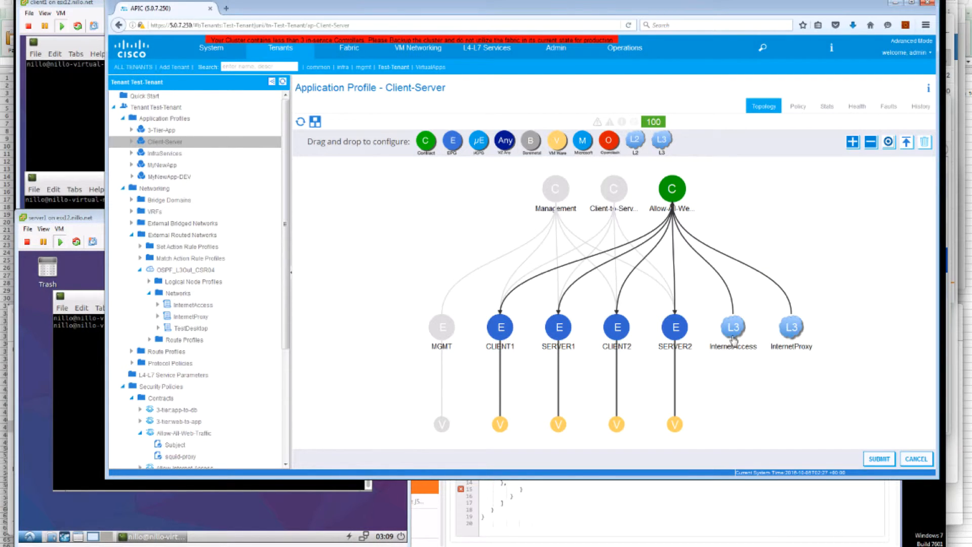
{"action": "mouse_move", "coordinate": [558, 335]}
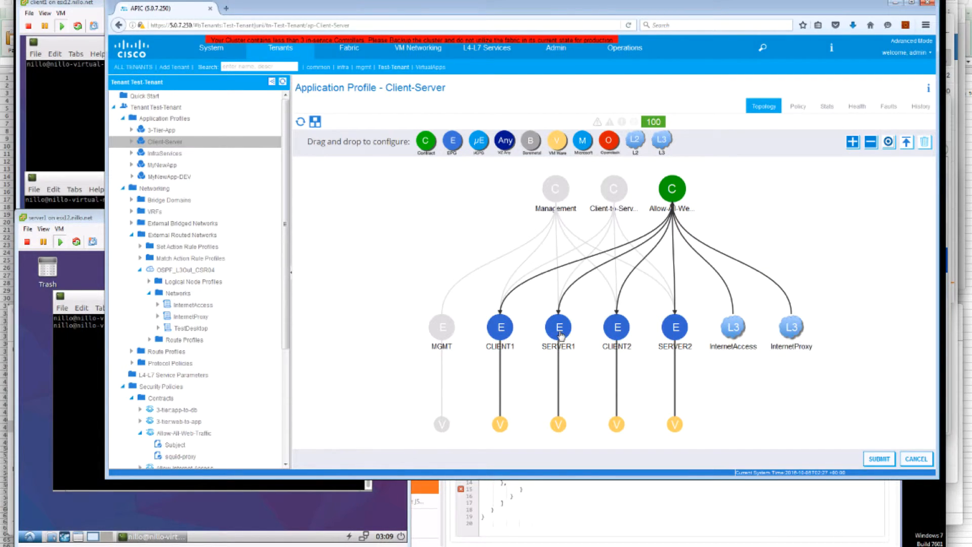
{"action": "mouse_move", "coordinate": [790, 327]}
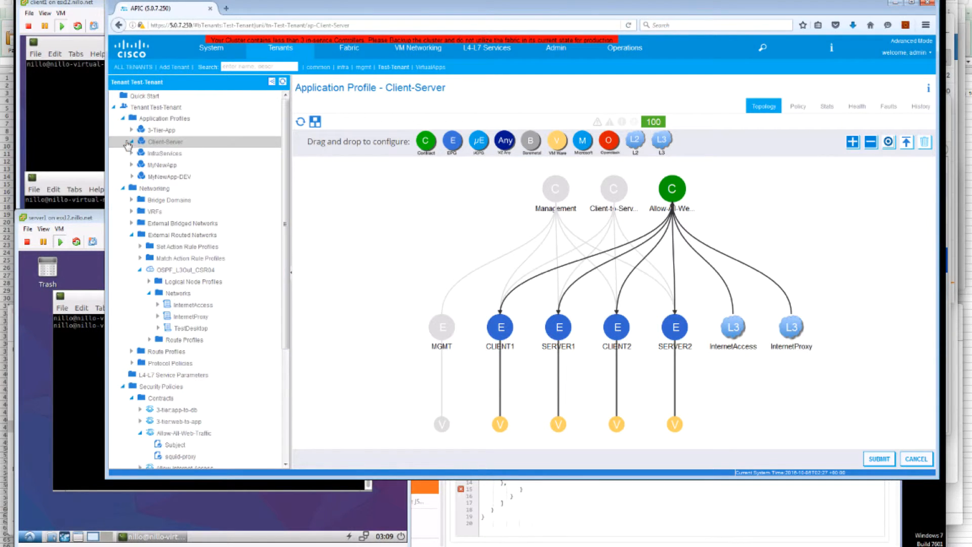
{"action": "left_click", "coordinate": [128, 142]}
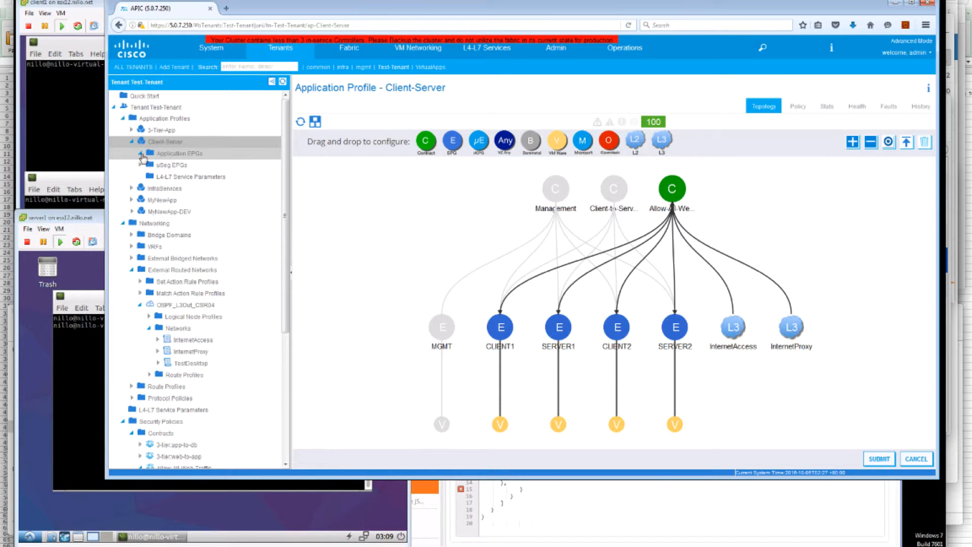
Show EPG CLIENT1's labels: GREEN provided, GREEN, INTERNET and PROXY consumed.
{"action": "left_click", "coordinate": [131, 153]}
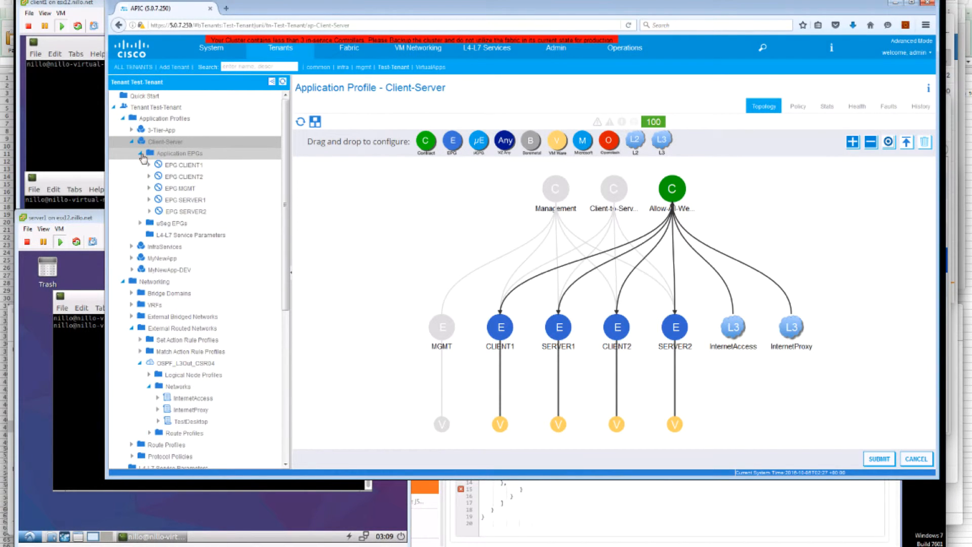
{"action": "left_click", "coordinate": [181, 165]}
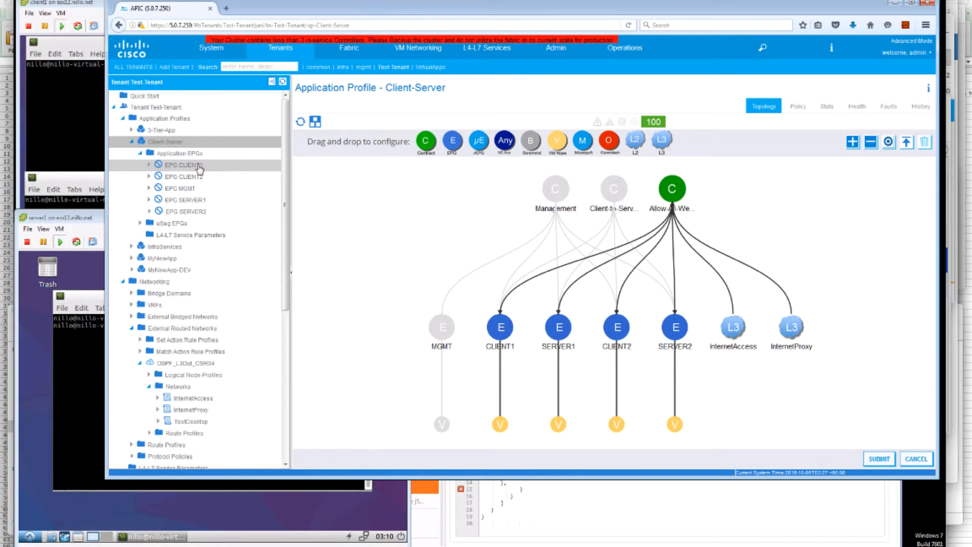
{"action": "left_click", "coordinate": [183, 165]}
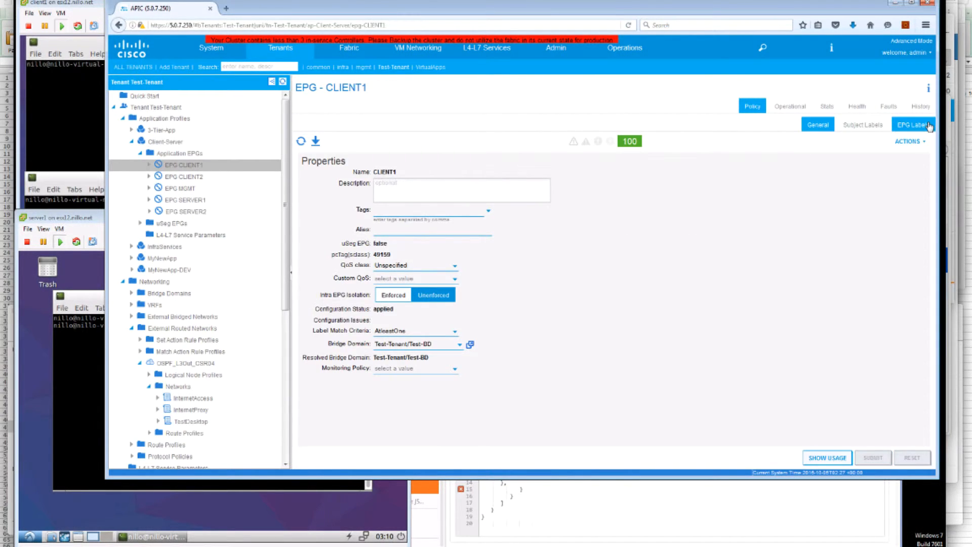
{"action": "left_click", "coordinate": [911, 124]}
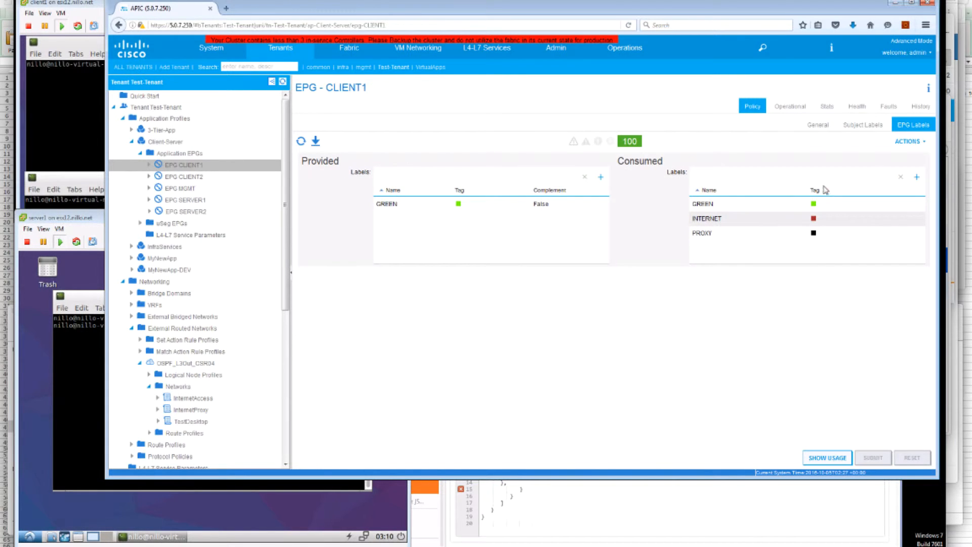
{"action": "mouse_move", "coordinate": [712, 234]}
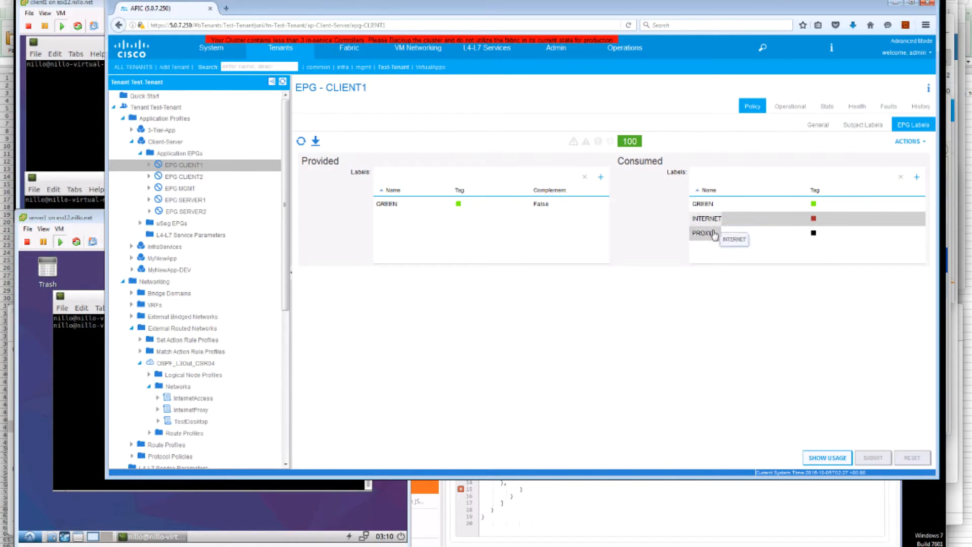
{"action": "mouse_move", "coordinate": [713, 233]}
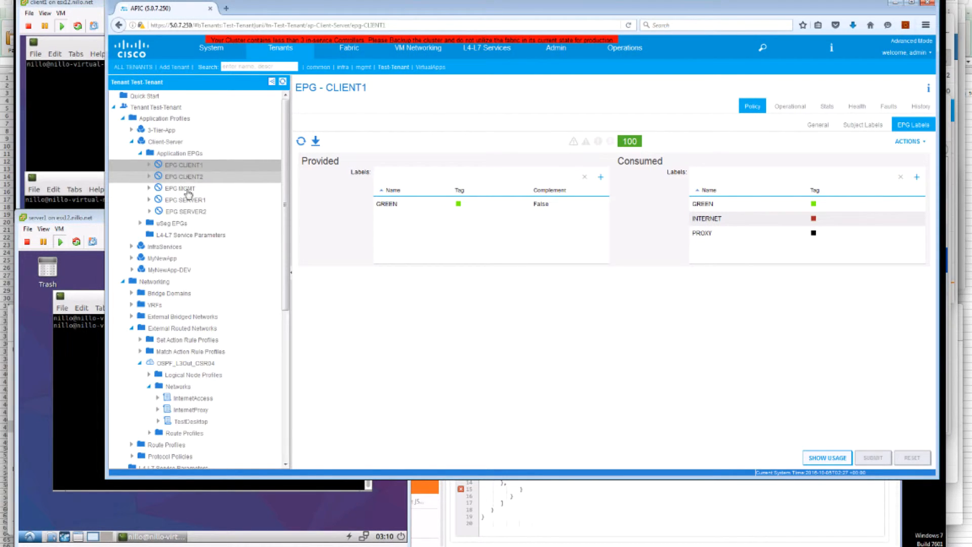
{"action": "mouse_move", "coordinate": [186, 199]}
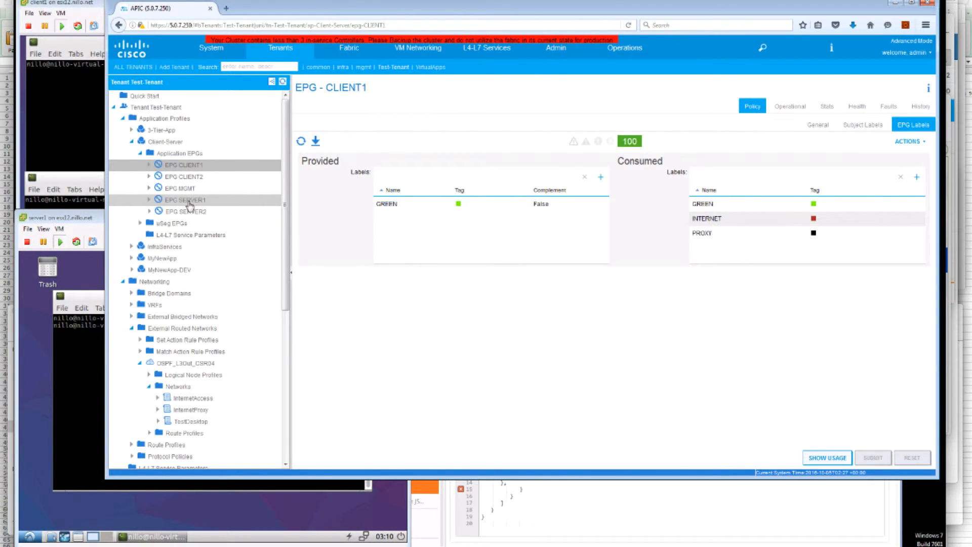
Show EPG SERVER1's labels: GREEN provided and only PROXY consumed.
{"action": "left_click", "coordinate": [185, 200]}
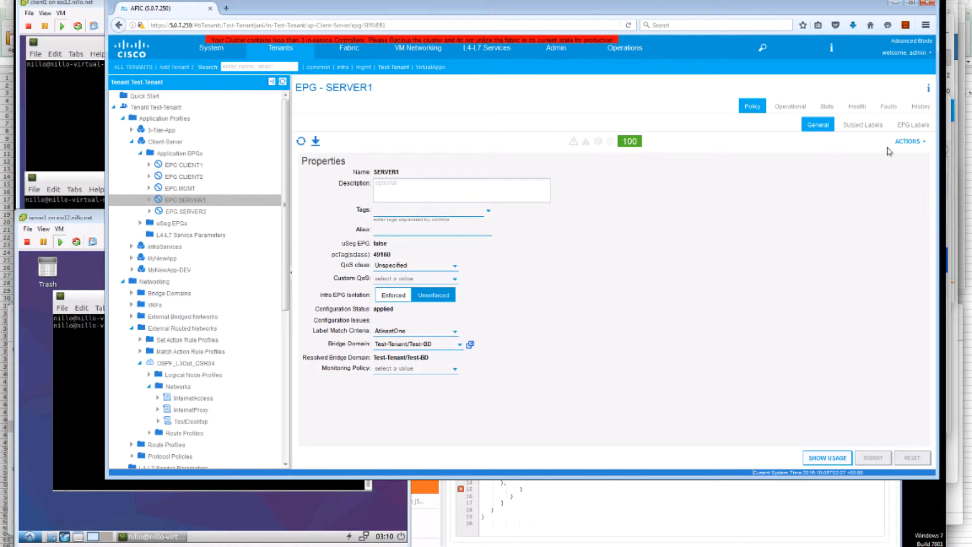
{"action": "left_click", "coordinate": [912, 125]}
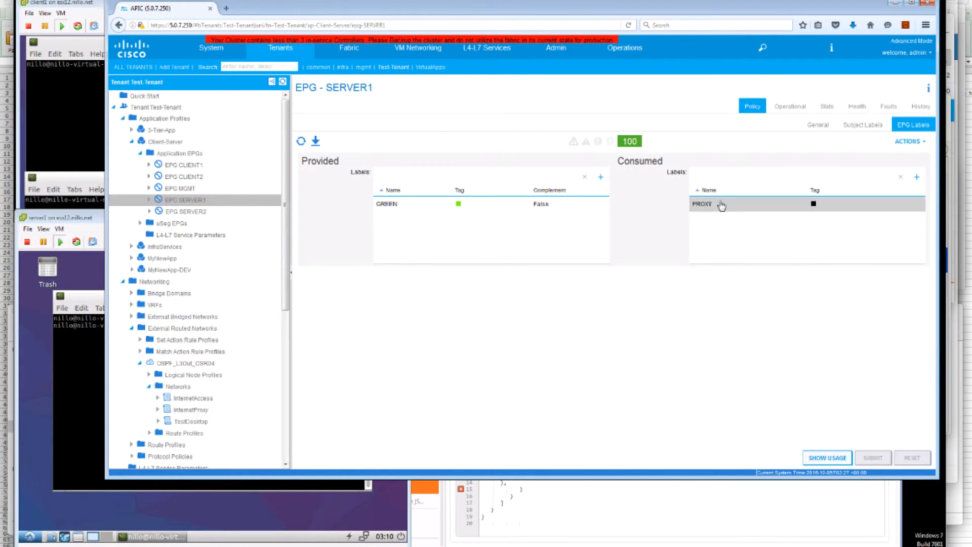
{"action": "mouse_move", "coordinate": [740, 205]}
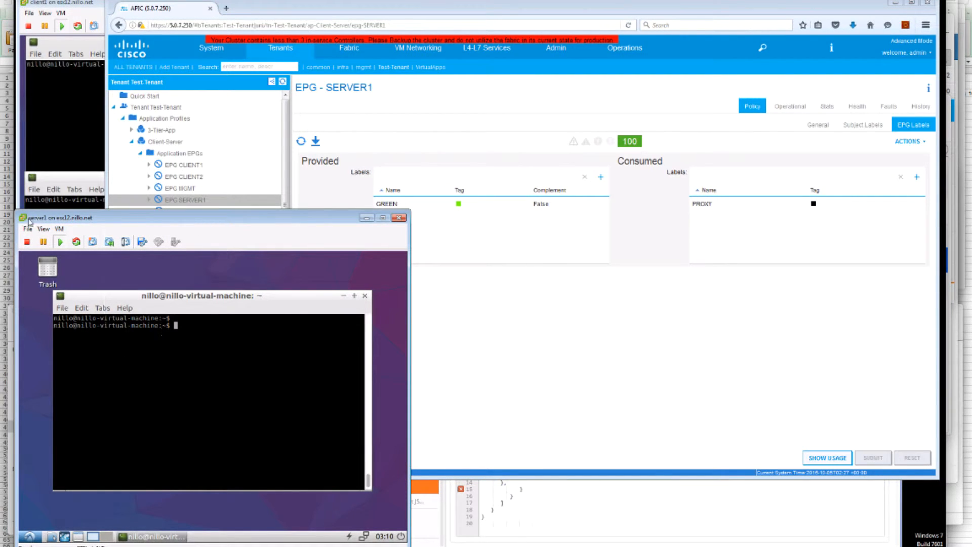
{"action": "mouse_move", "coordinate": [208, 335]}
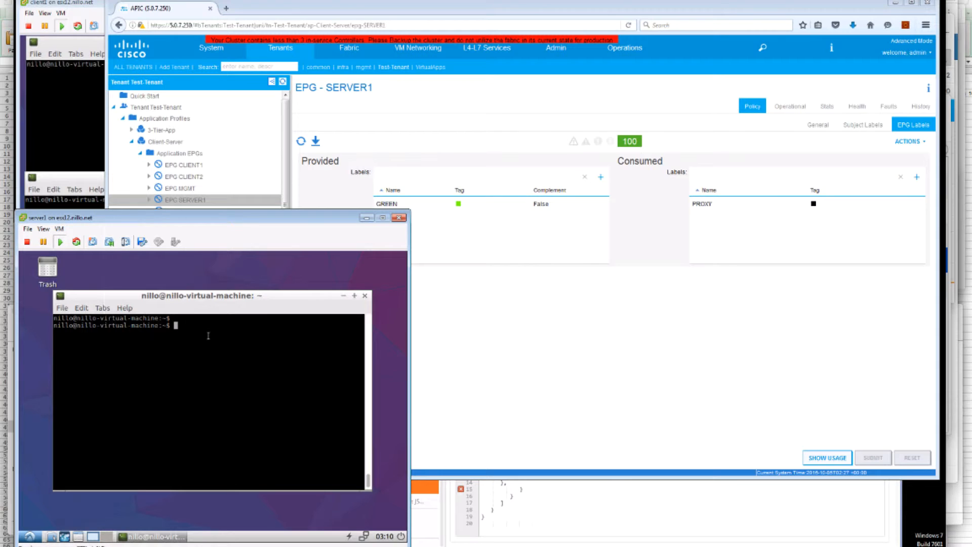
From server1, ping 5.0.7.249 (answers), then 5.0.7.254 and 5.0.7.111 (100% loss), and return to APIC.
{"action": "type", "text": "ping 5.8"}
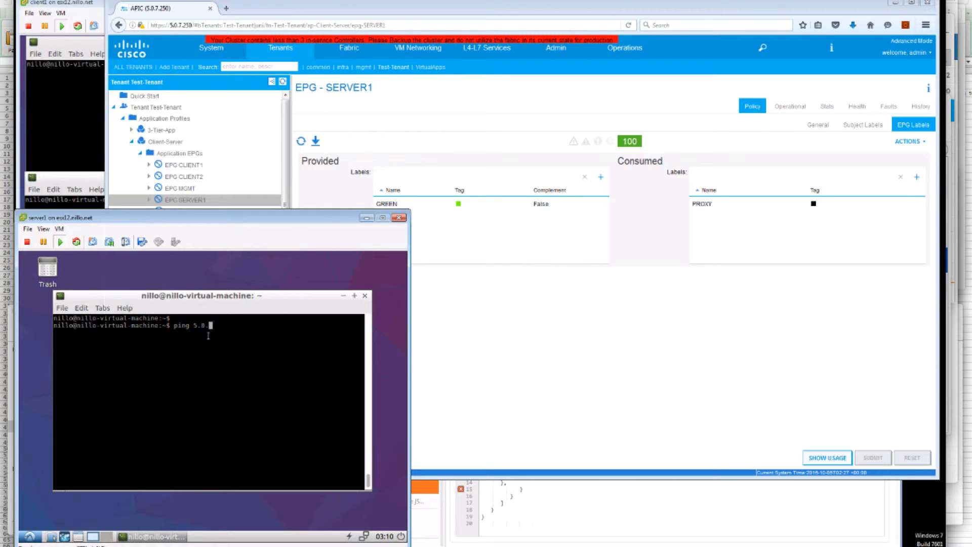
{"action": "type", "text": ".7.24"}
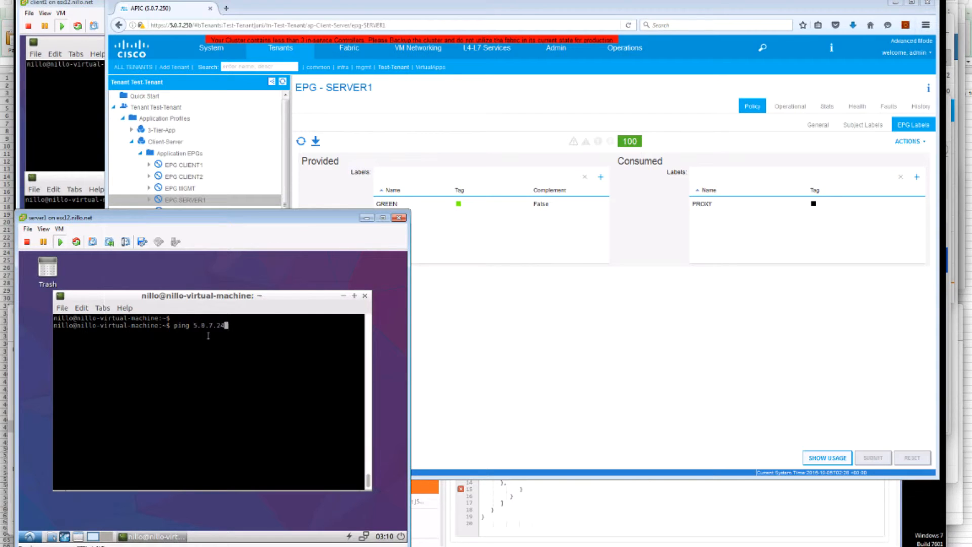
{"action": "key", "text": "Return"}
{"action": "type", "text": "ping 5.0.7.2"}
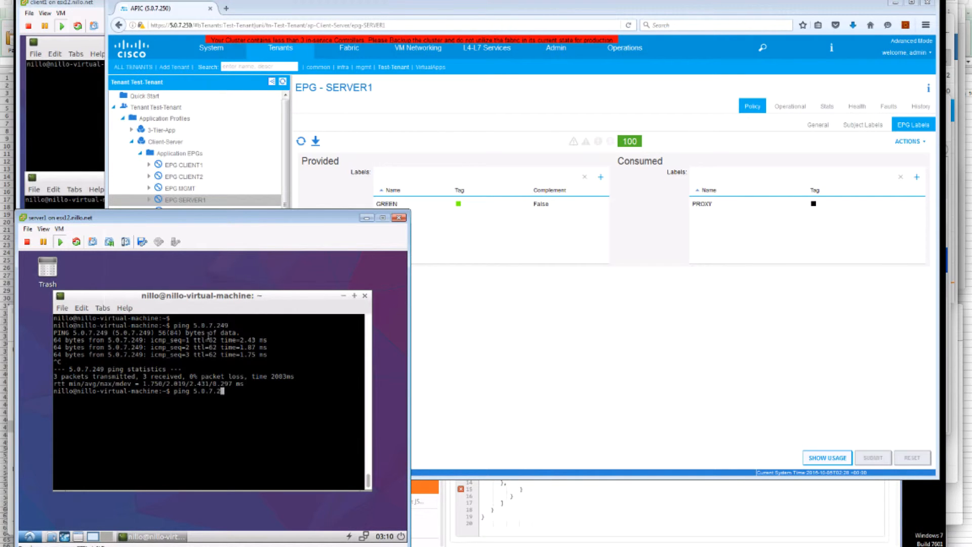
{"action": "key", "text": "Return"}
{"action": "type", "text": "ping 5.0.7.25"}
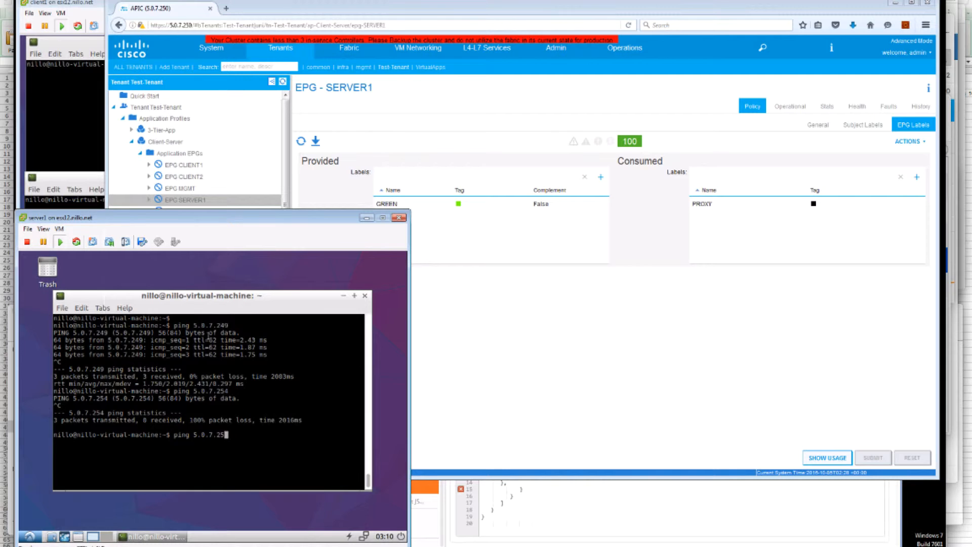
{"action": "type", "text": "111"}
{"action": "key", "text": "Return"}
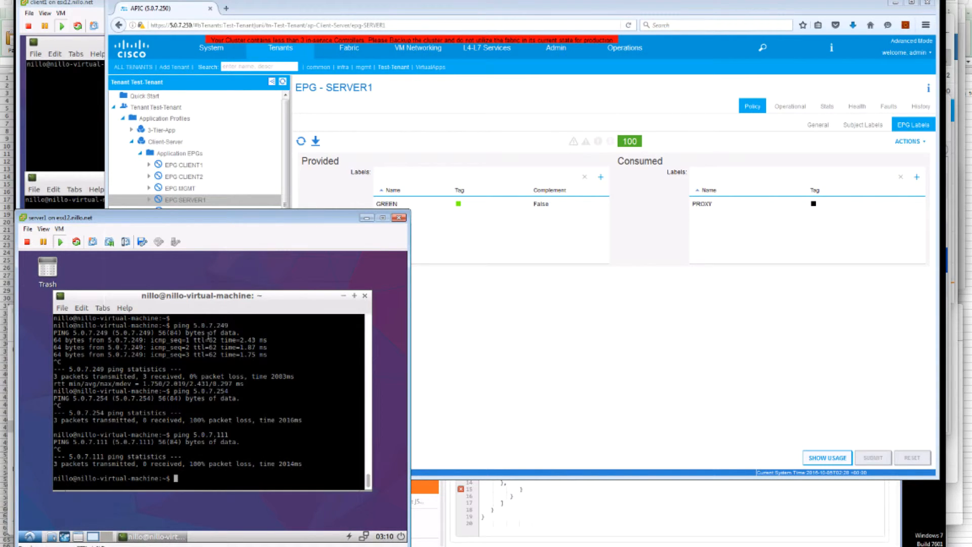
{"action": "left_click", "coordinate": [165, 142]}
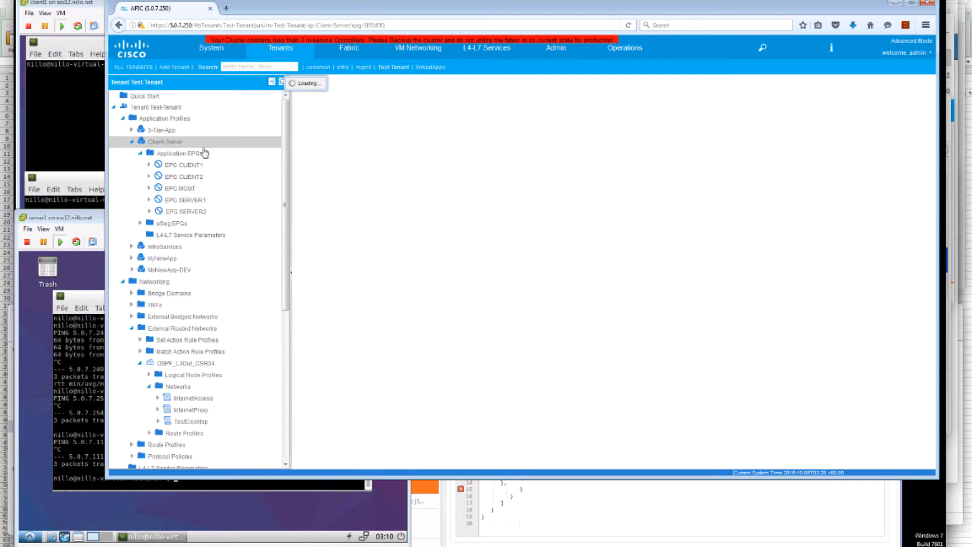
Redisplay the Client-Server application profile topology with its contracts, EPGs and L3 networks.
{"action": "left_click", "coordinate": [165, 142]}
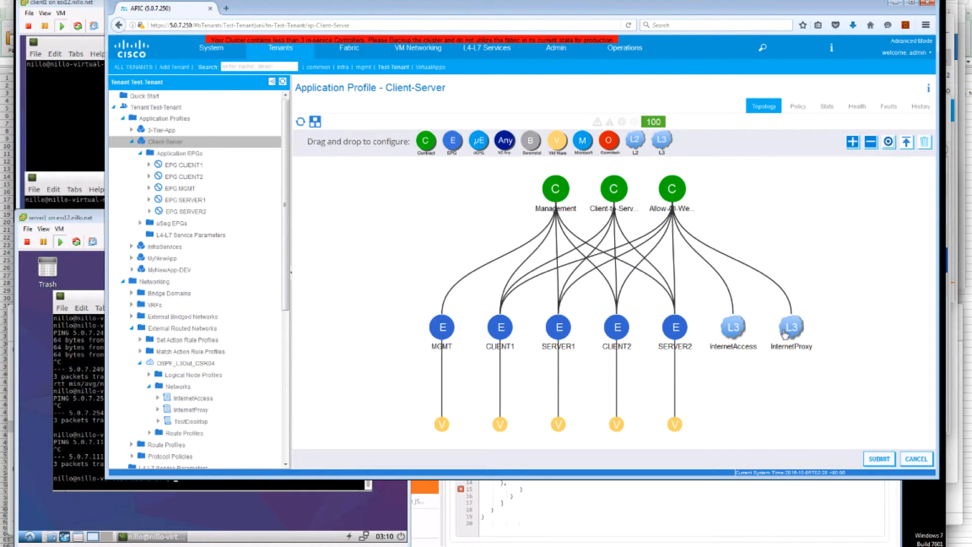
{"action": "mouse_move", "coordinate": [791, 327]}
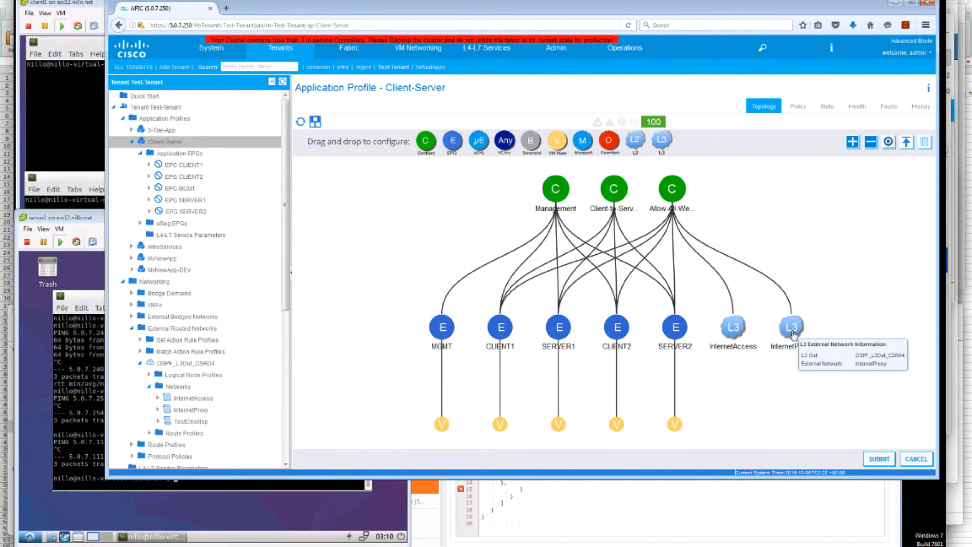
{"action": "mouse_move", "coordinate": [74, 7]}
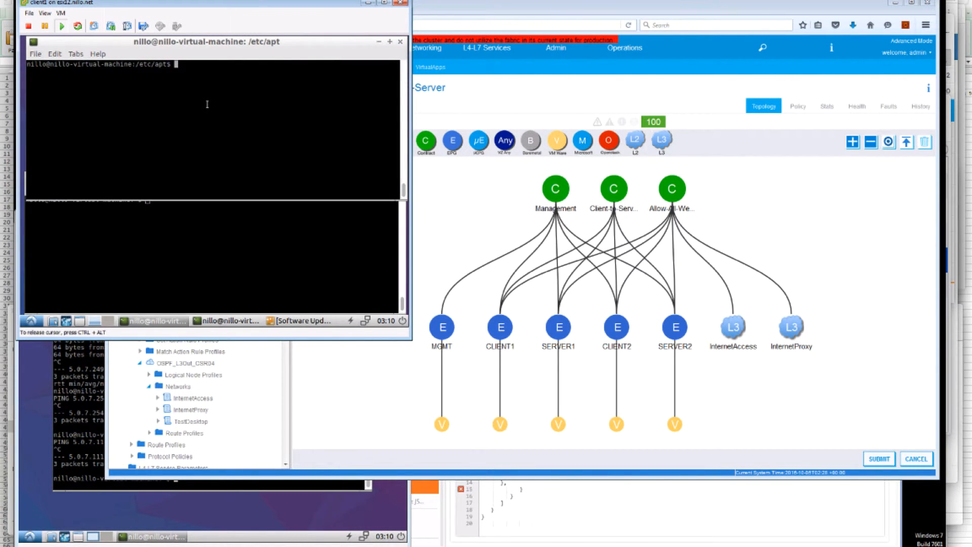
Ping 5.0.7.249, then .111 and .254 from client1, each replying with no packet loss.
{"action": "type", "text": "ping 5.0.7.249"}
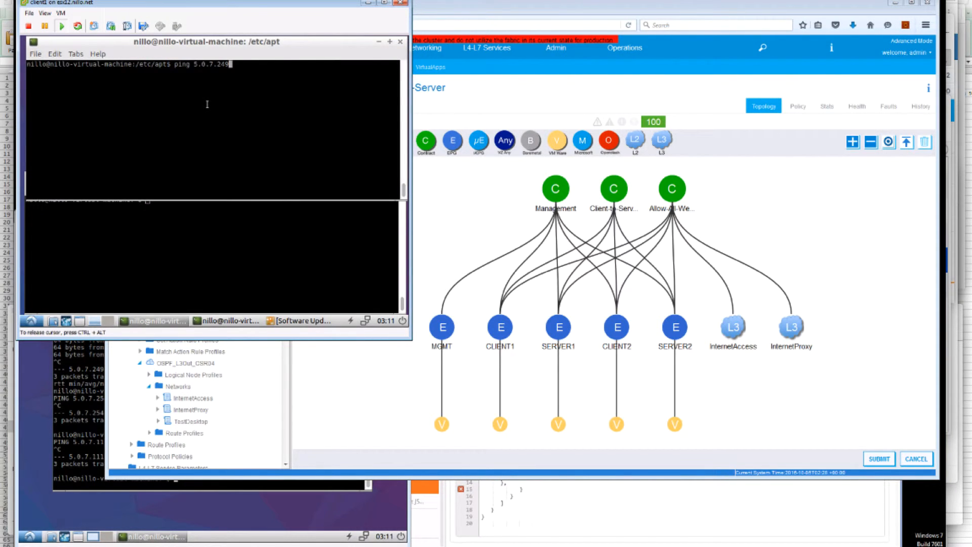
{"action": "key", "text": "Return"}
{"action": "type", "text": "ping 5.0.7.2"}
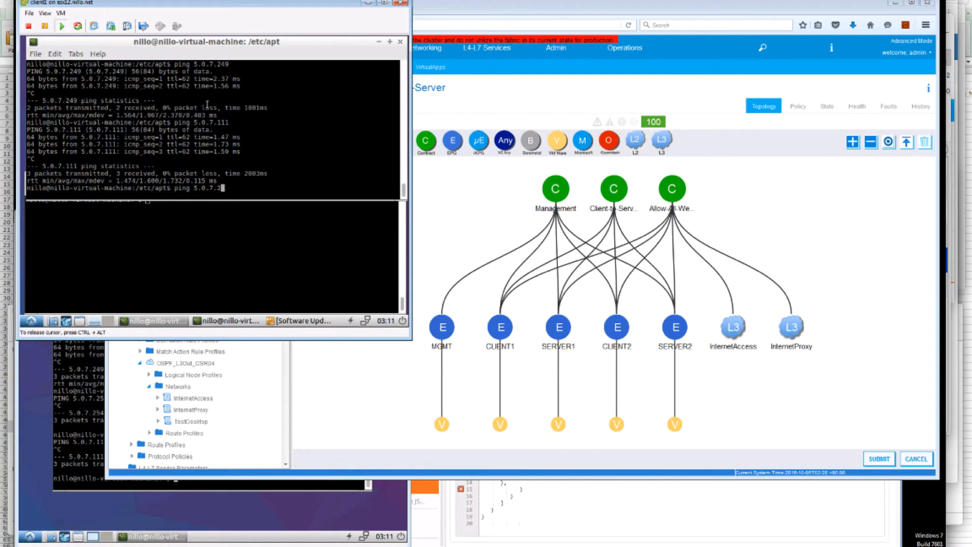
{"action": "key", "text": "Return"}
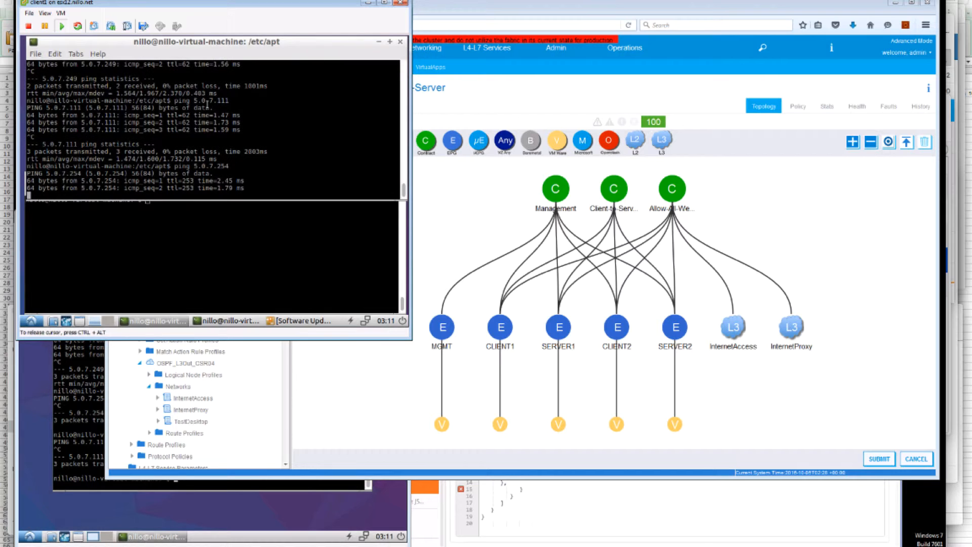
{"action": "scroll", "scroll_direction": "down", "scroll_amount": 3}
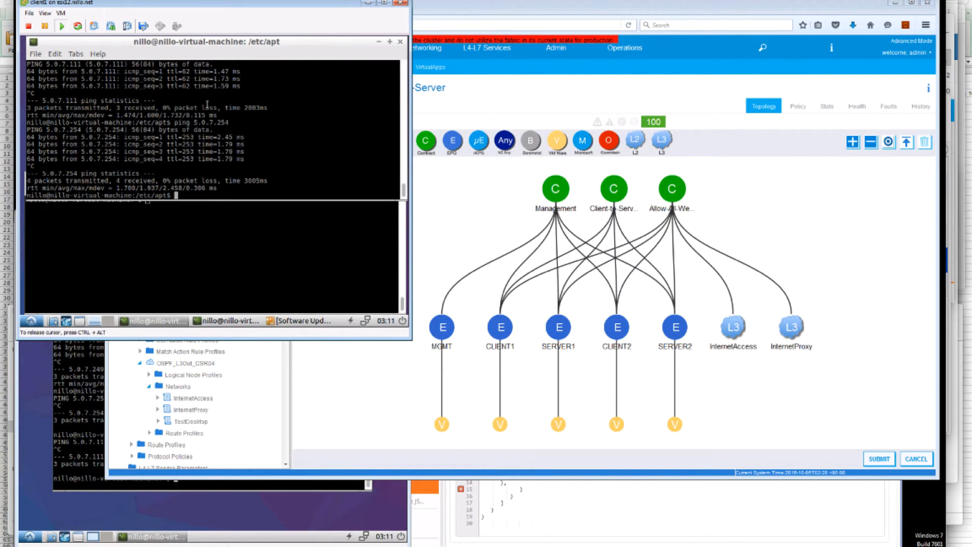
{"action": "key", "text": "Return"}
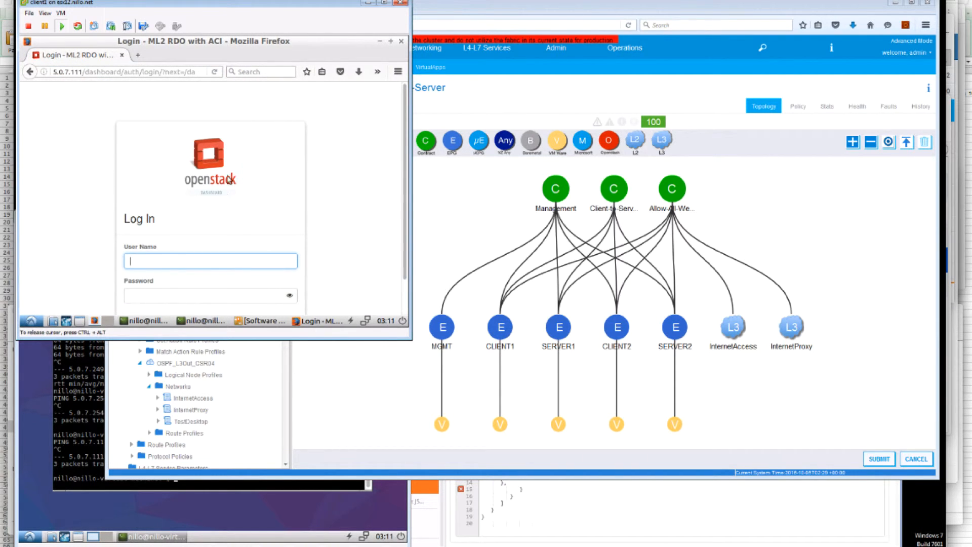
{"action": "mouse_move", "coordinate": [210, 176]}
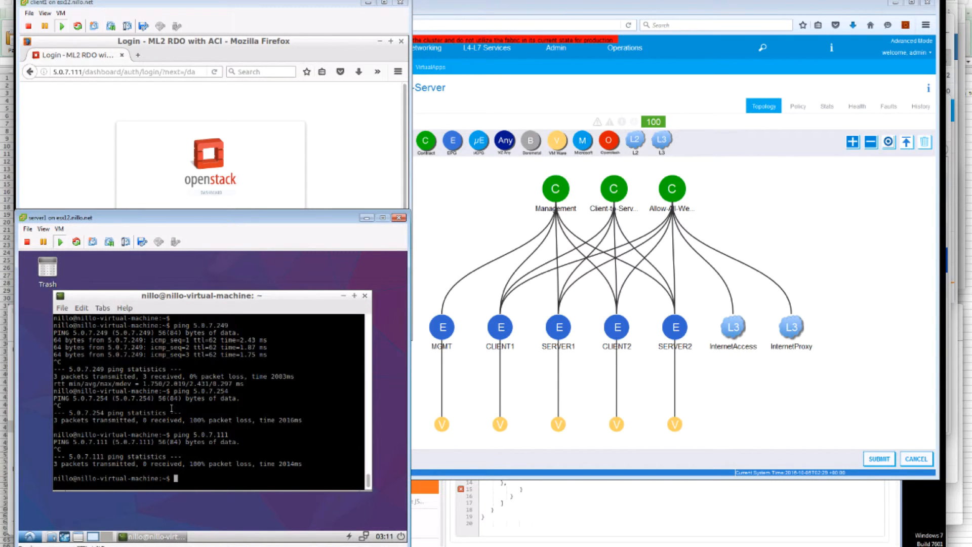
{"action": "mouse_move", "coordinate": [690, 6]}
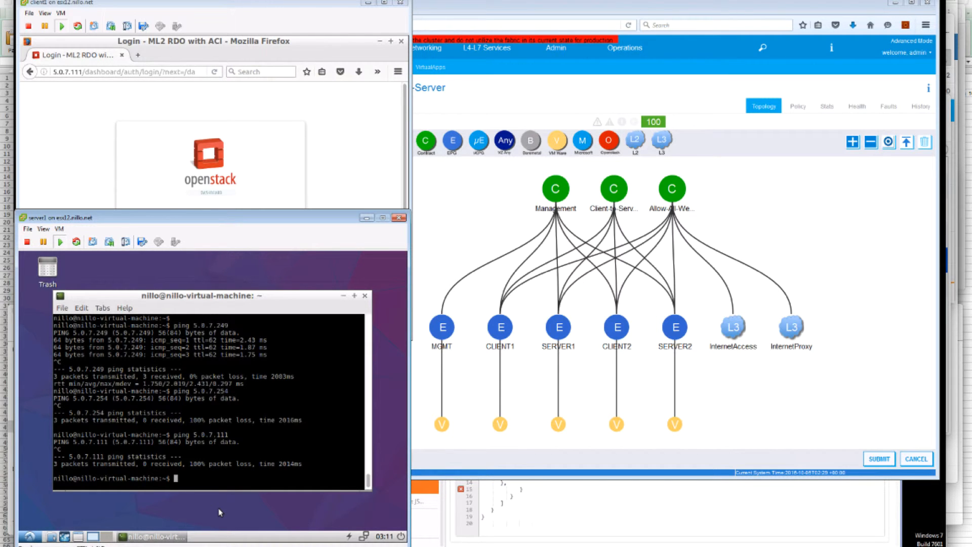
Start an nmap -Pn port scan of 5.0.7.249 from server1's terminal.
{"action": "type", "text": "nmap -Pn 5.0.7.249"}
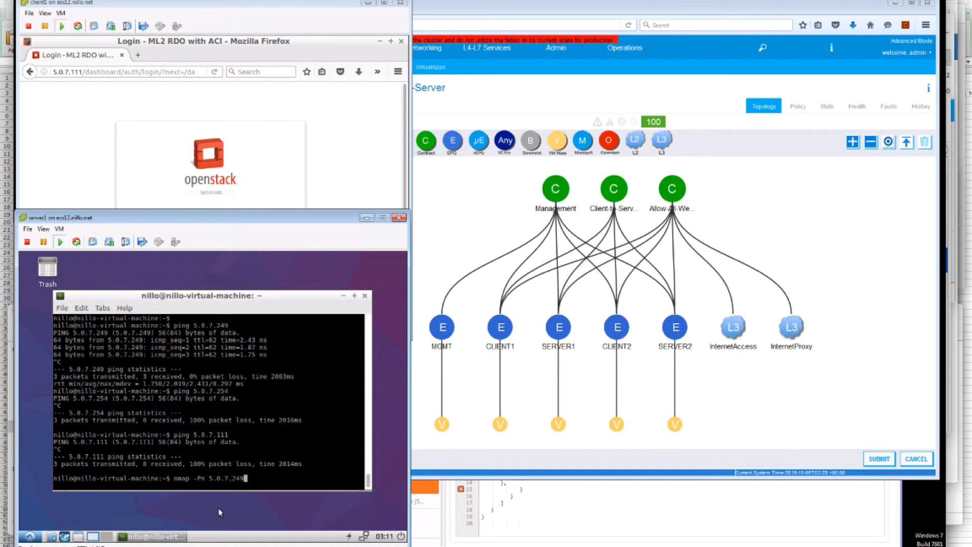
{"action": "key", "text": "Return"}
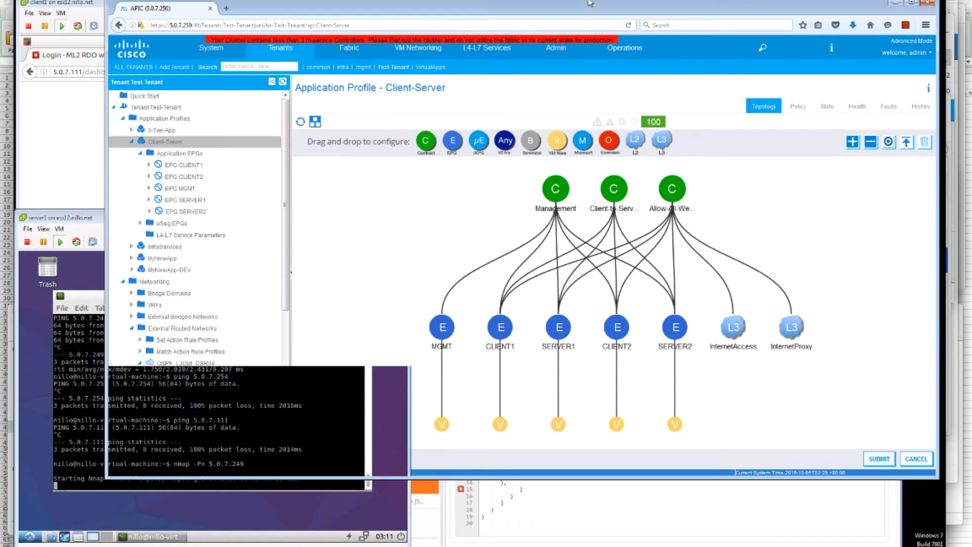
Show EPG SERVER1's subject labels: ANSIBLE and MONITOR provided, PROXY consumed.
{"action": "left_click", "coordinate": [149, 362]}
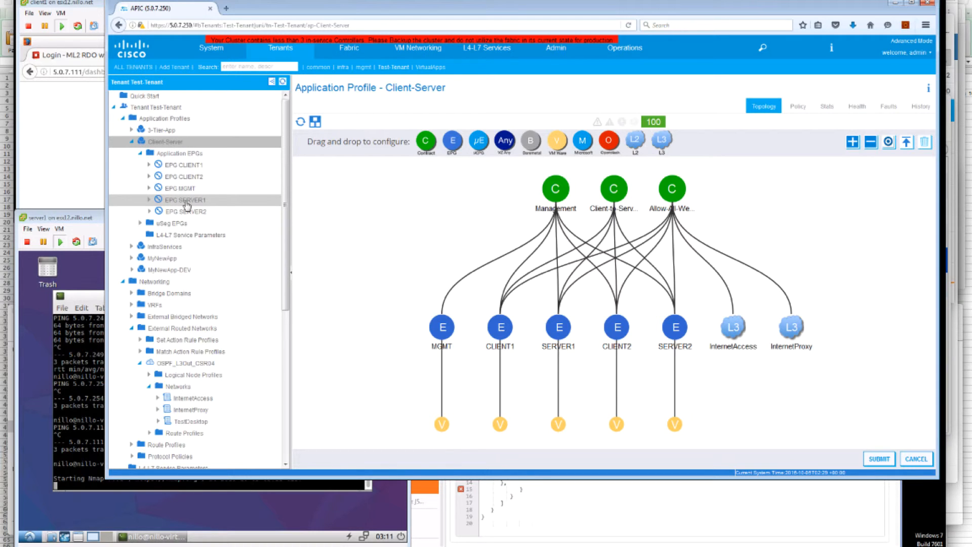
{"action": "left_click", "coordinate": [186, 199]}
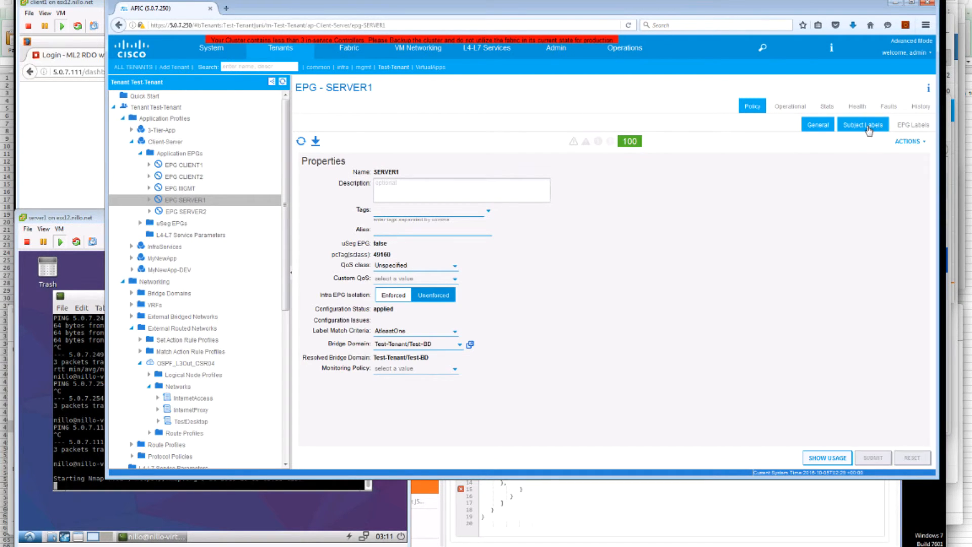
{"action": "left_click", "coordinate": [862, 124]}
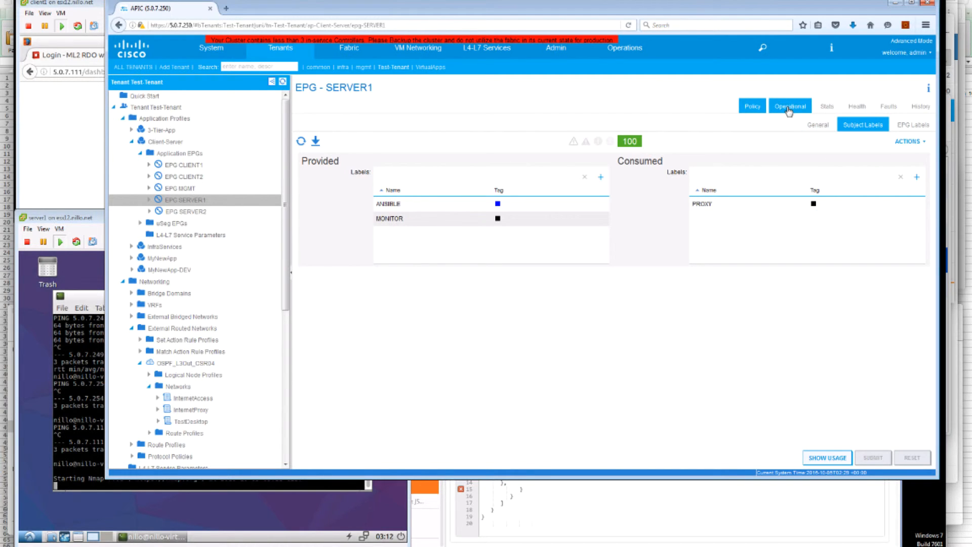
Inspect SERVER1's operational To EPG Traffic packet counts, then return to the Client-Server topology.
{"action": "left_click", "coordinate": [789, 106]}
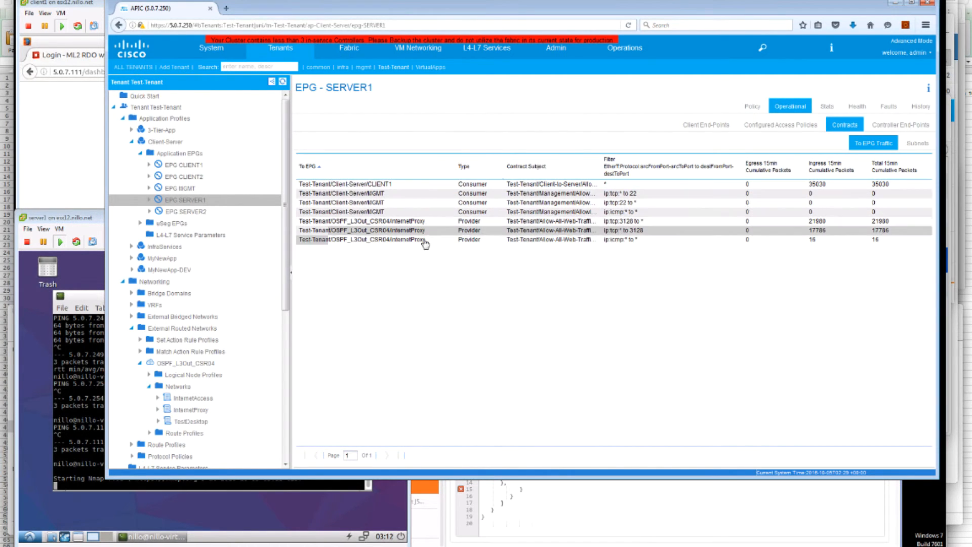
{"action": "mouse_move", "coordinate": [403, 241]}
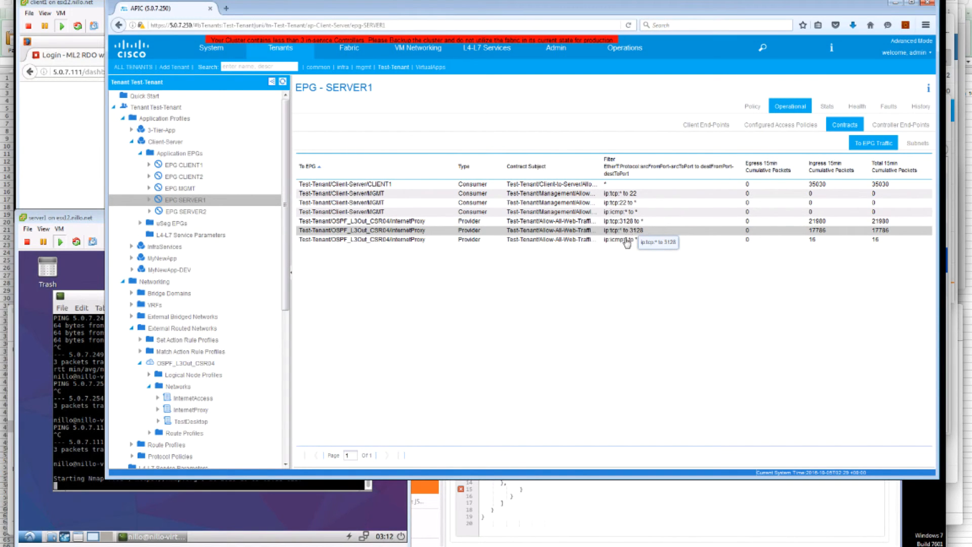
{"action": "mouse_move", "coordinate": [625, 241]}
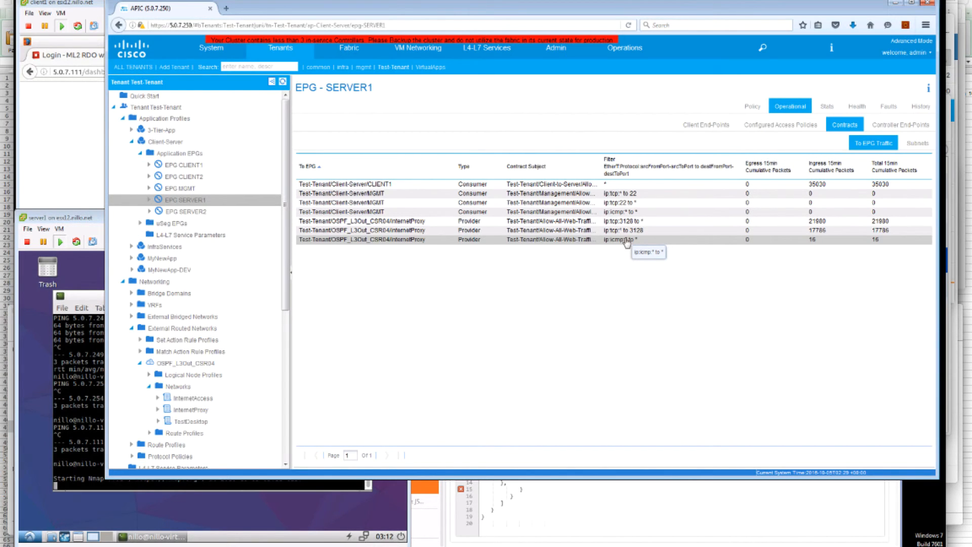
{"action": "mouse_move", "coordinate": [624, 242]}
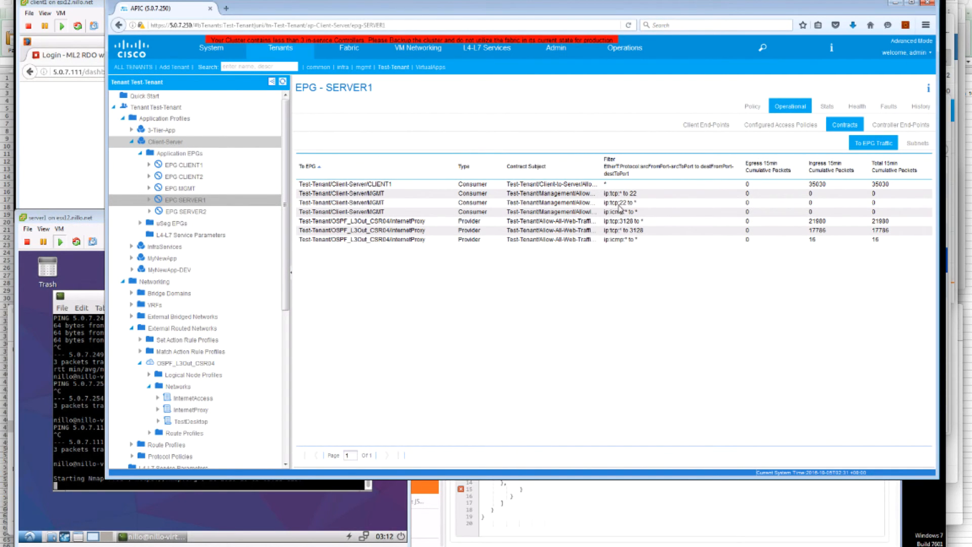
{"action": "left_click", "coordinate": [153, 141]}
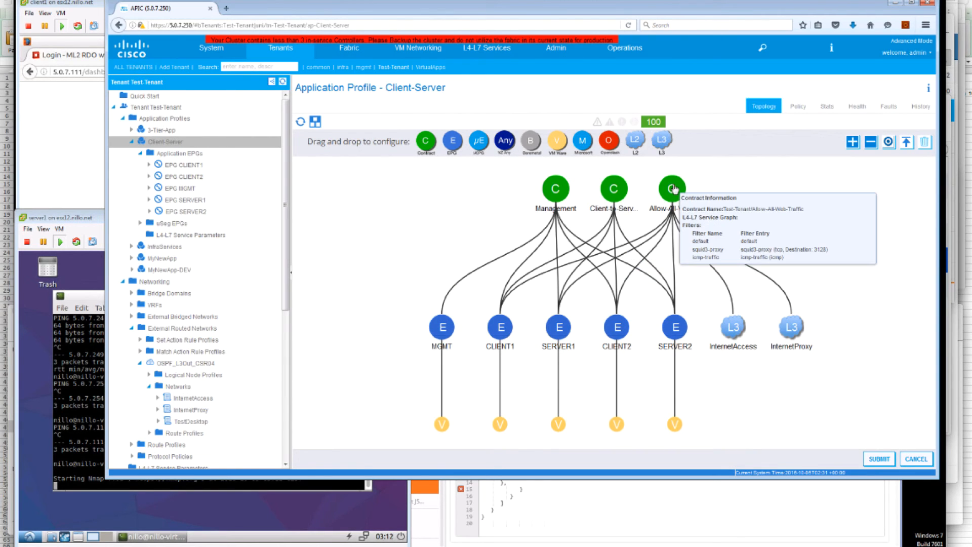
Isolate the Allow-All-Web-Traffic contract linking CLIENT1, SERVER1, CLIENT2, SERVER2, InternetAccess and InternetProxy.
{"action": "left_click", "coordinate": [670, 188]}
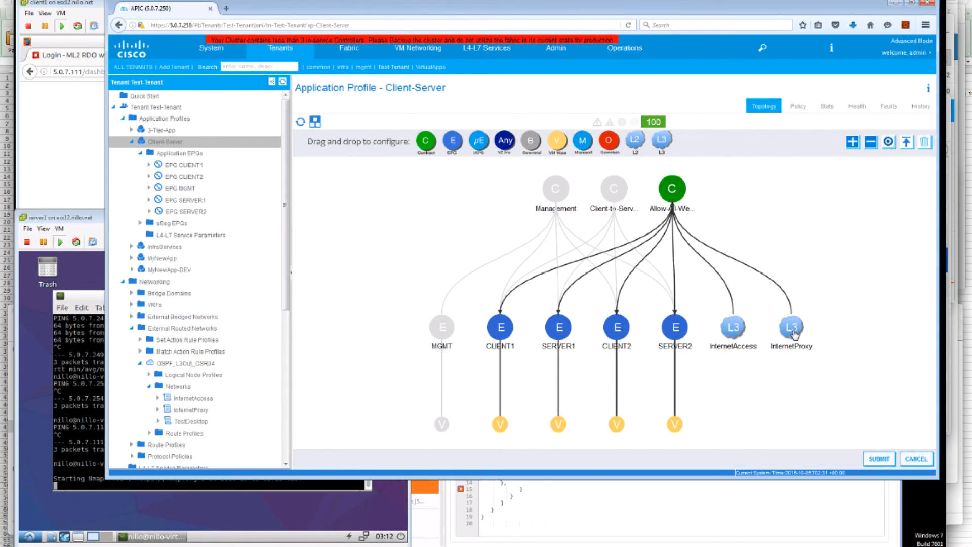
{"action": "mouse_move", "coordinate": [776, 336]}
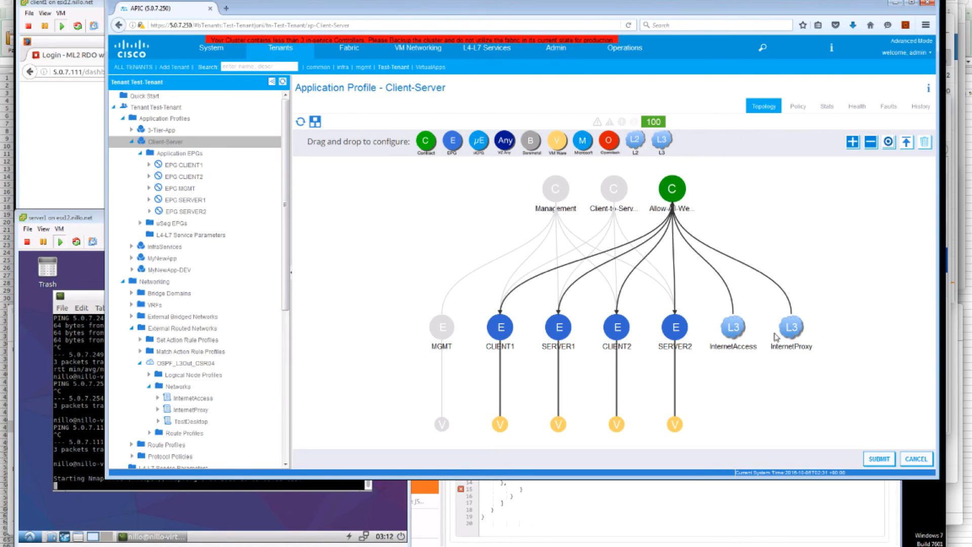
{"action": "mouse_move", "coordinate": [791, 327]}
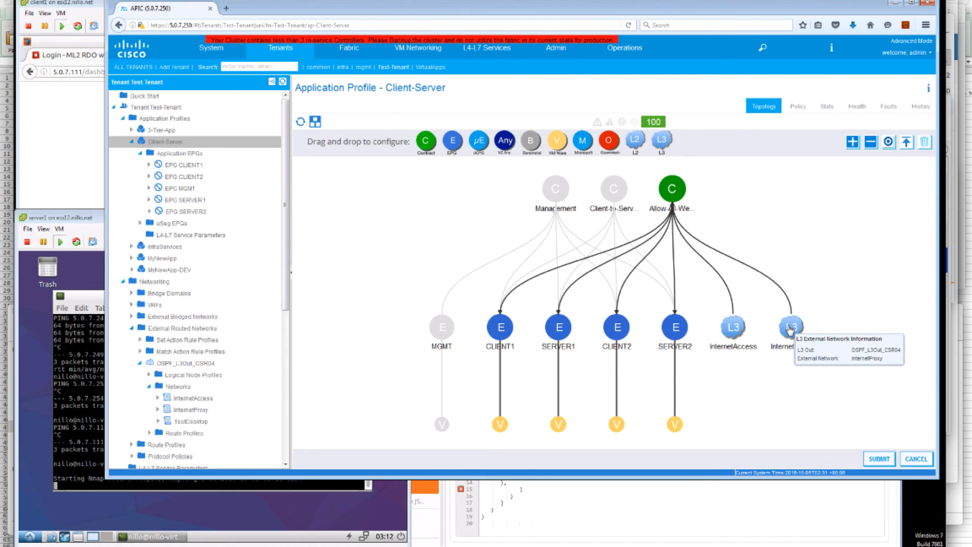
{"action": "mouse_move", "coordinate": [474, 335]}
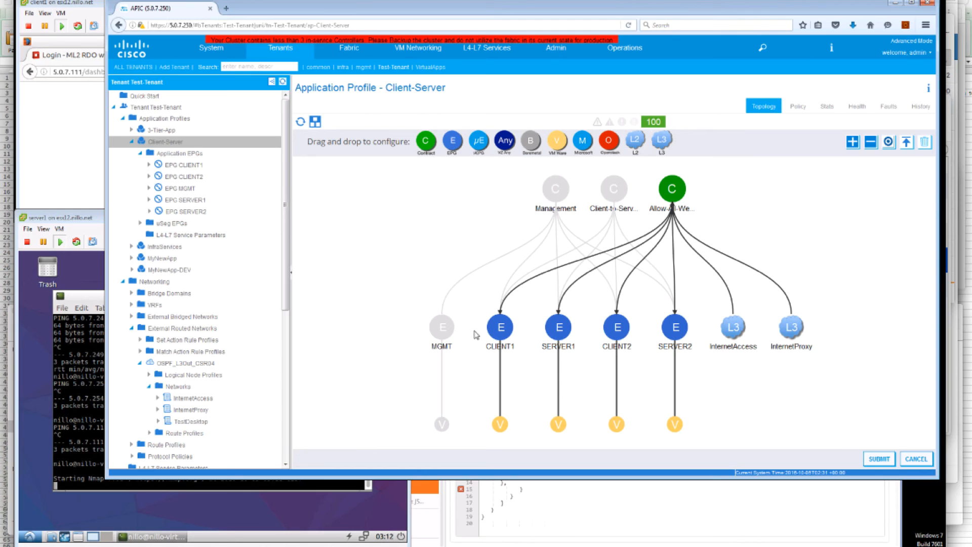
{"action": "mouse_move", "coordinate": [750, 335]}
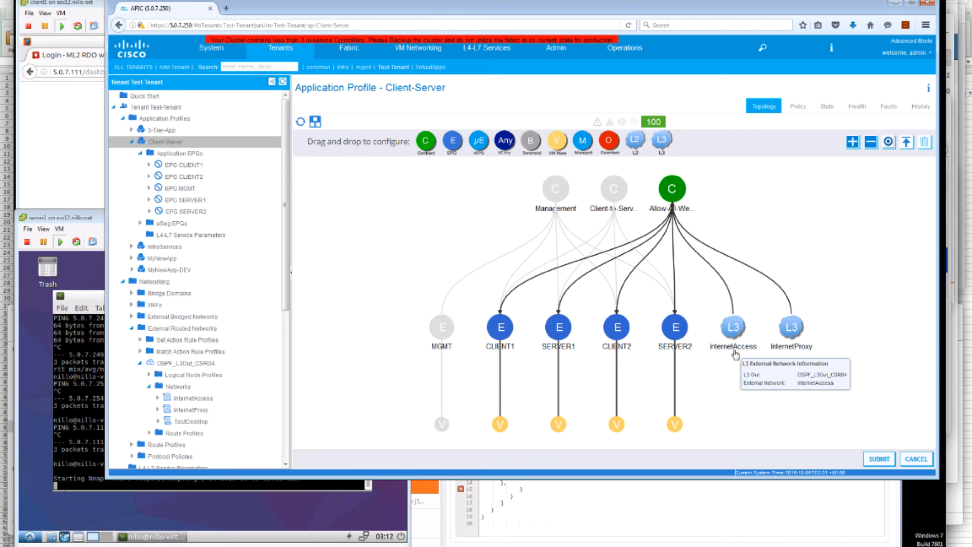
{"action": "mouse_move", "coordinate": [520, 264]}
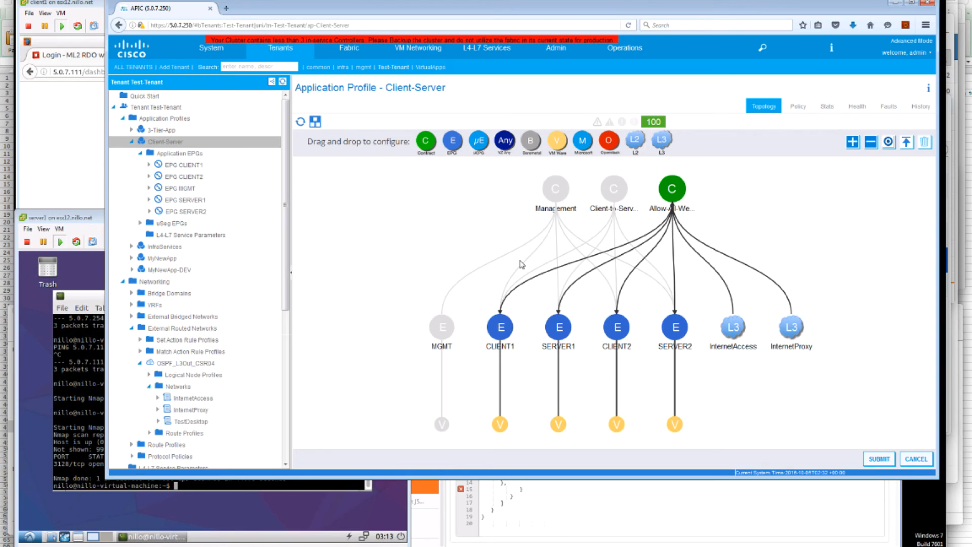